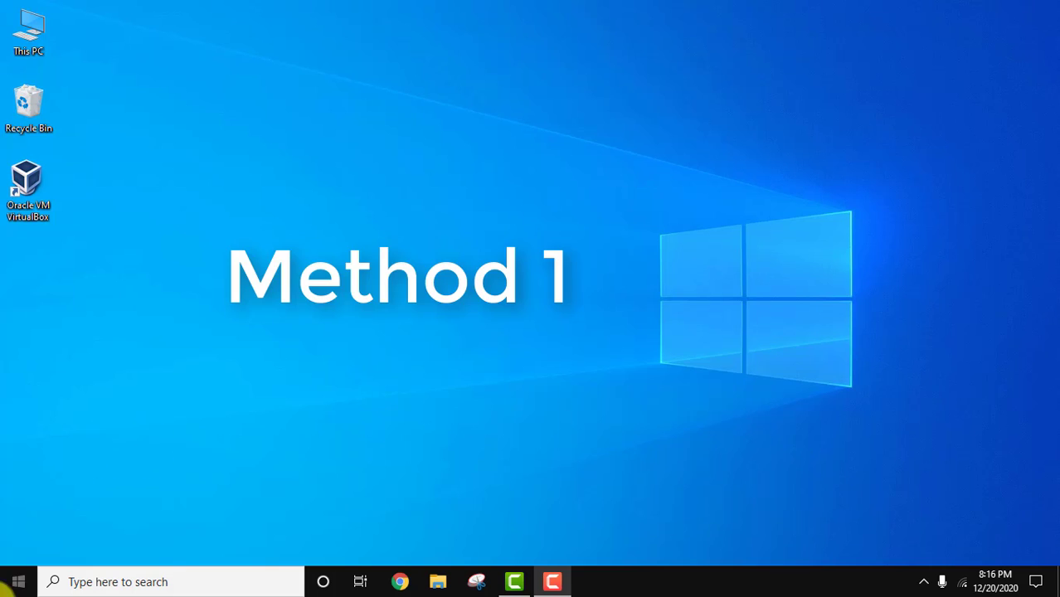
- Search %temp% from the Start menu to reach the user's temp folder
left_click(19, 580)
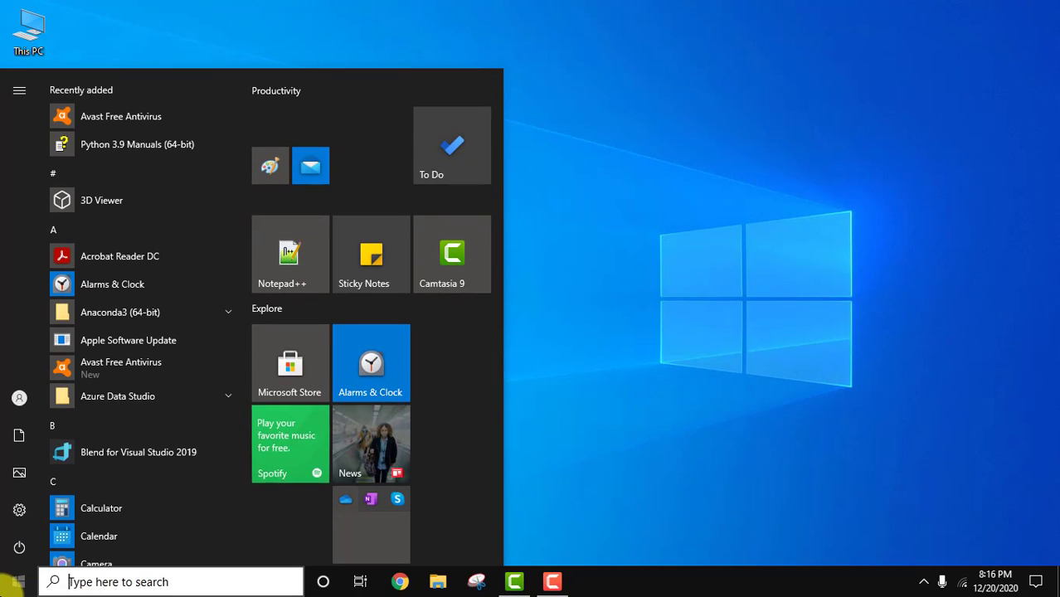
type("%te")
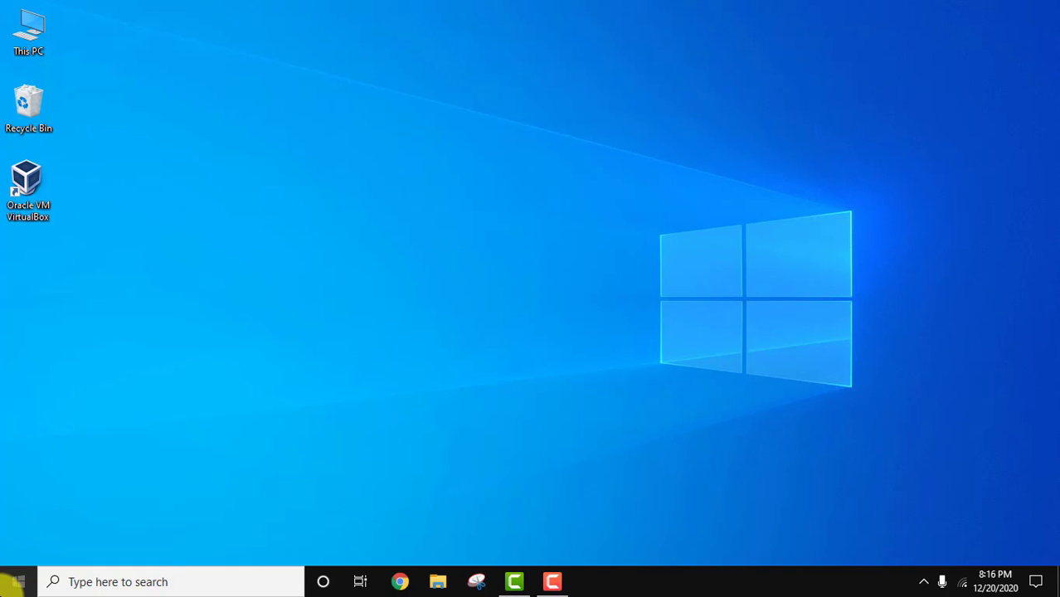
- Select all 795 items in the user's Temp folder and delete them
left_click(438, 582)
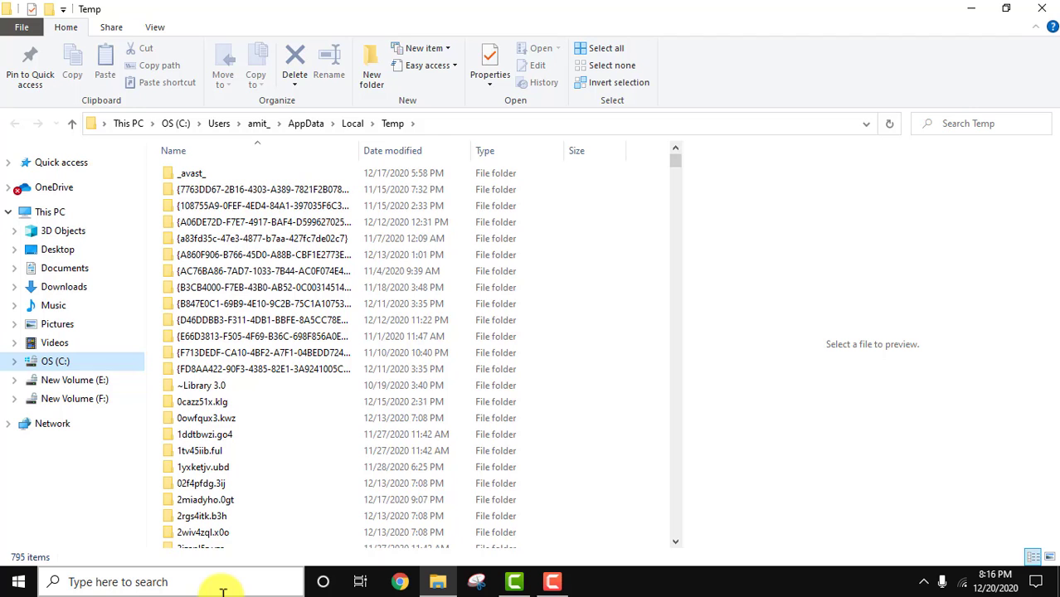
mouse_move(688, 168)
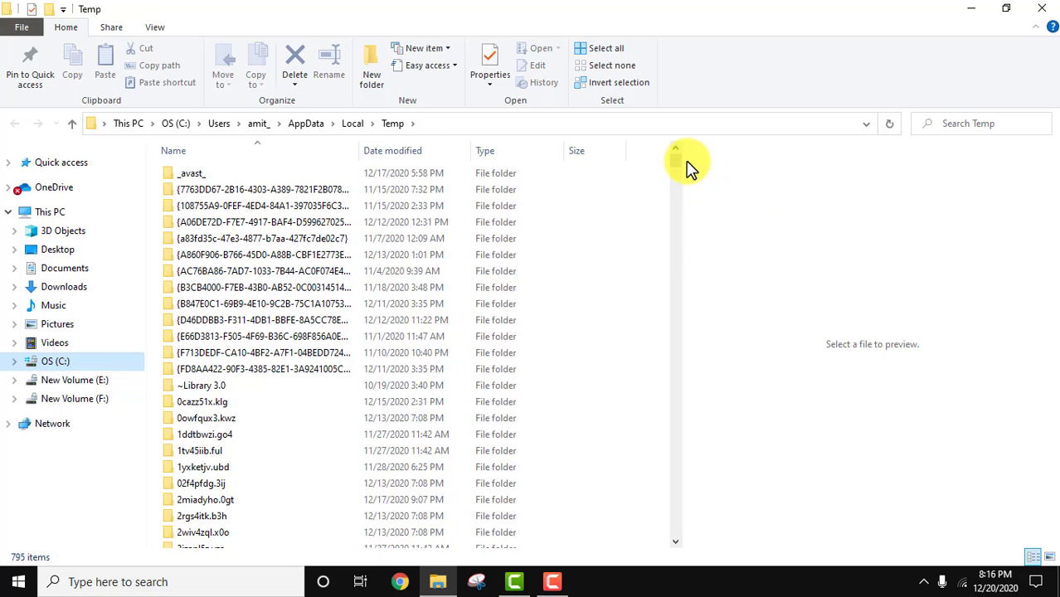
scroll("down", 3)
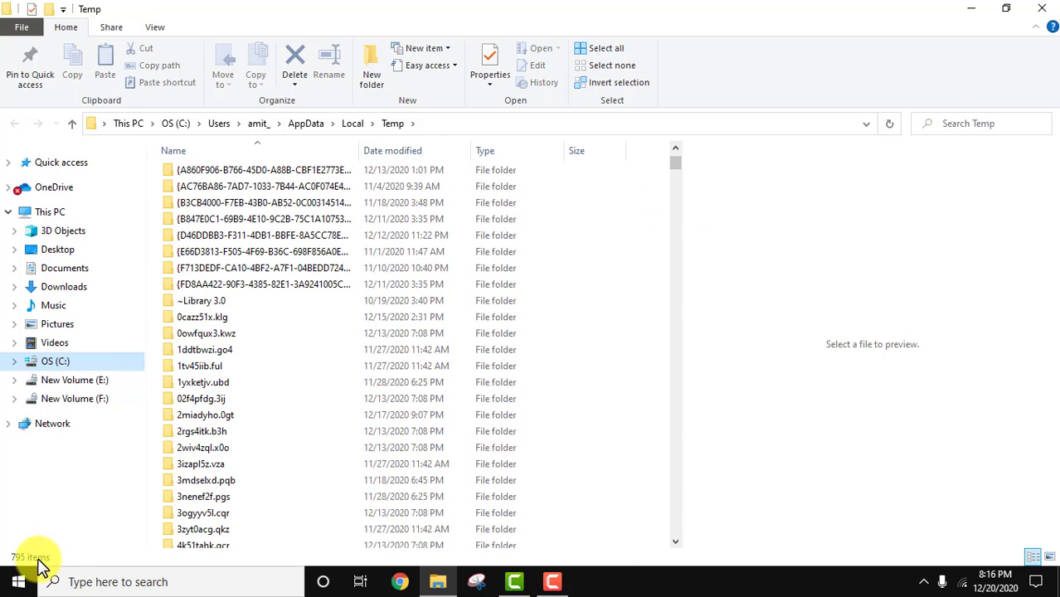
key("ctrl+a")
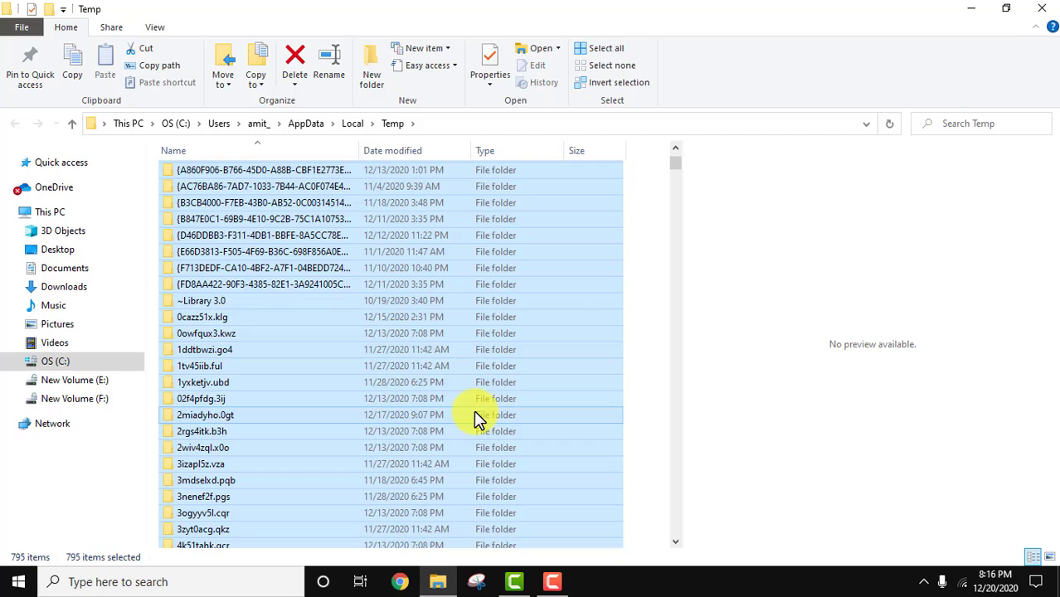
right_click(475, 418)
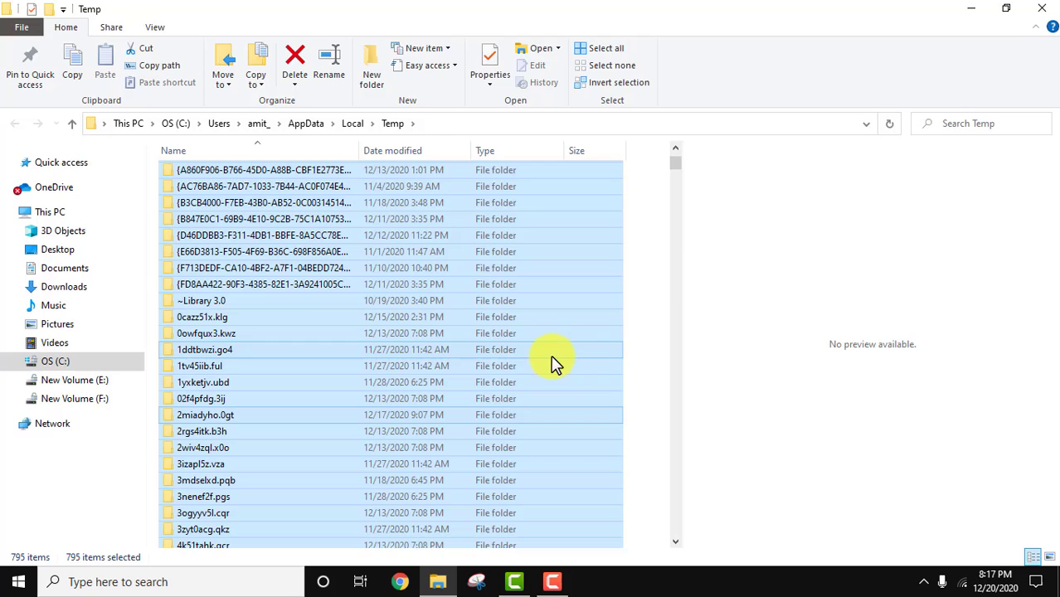
left_click(296, 53)
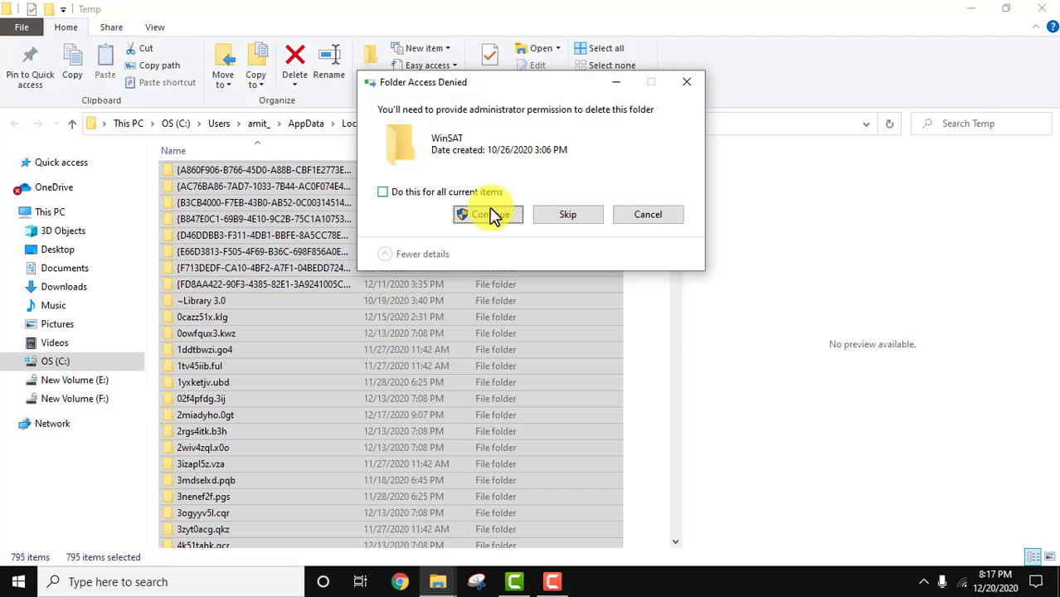
- Continue deletion for all items with administrator permission, skipping the 8 in-use files
left_click(381, 192)
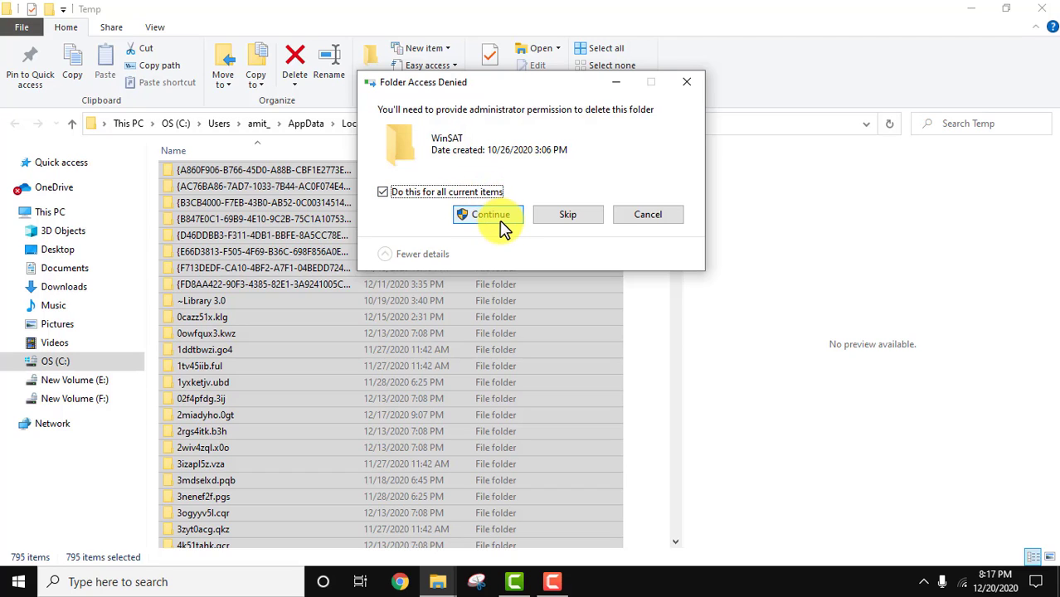
left_click(487, 214)
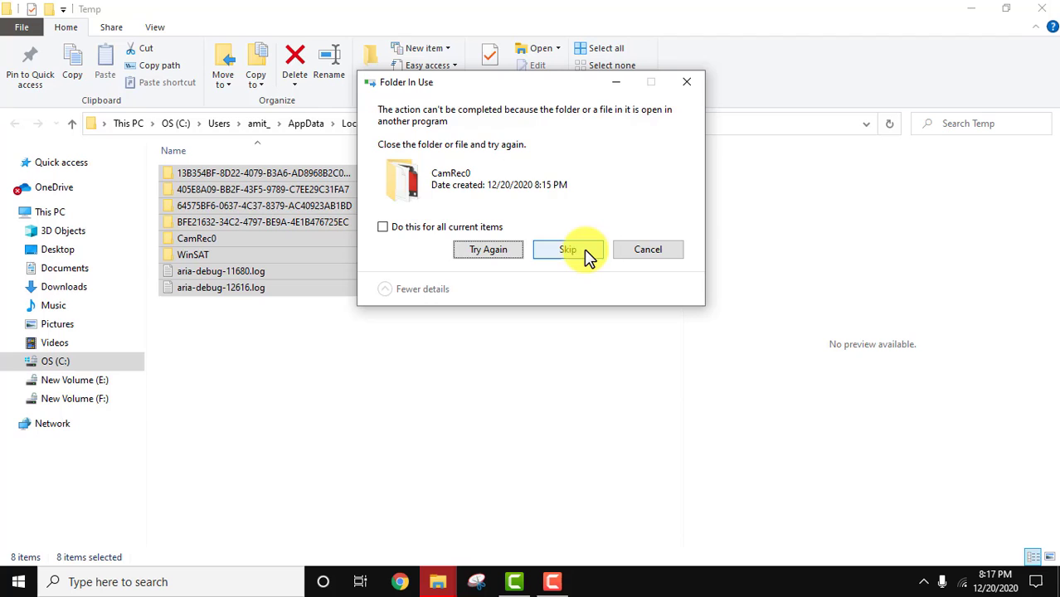
left_click(567, 249)
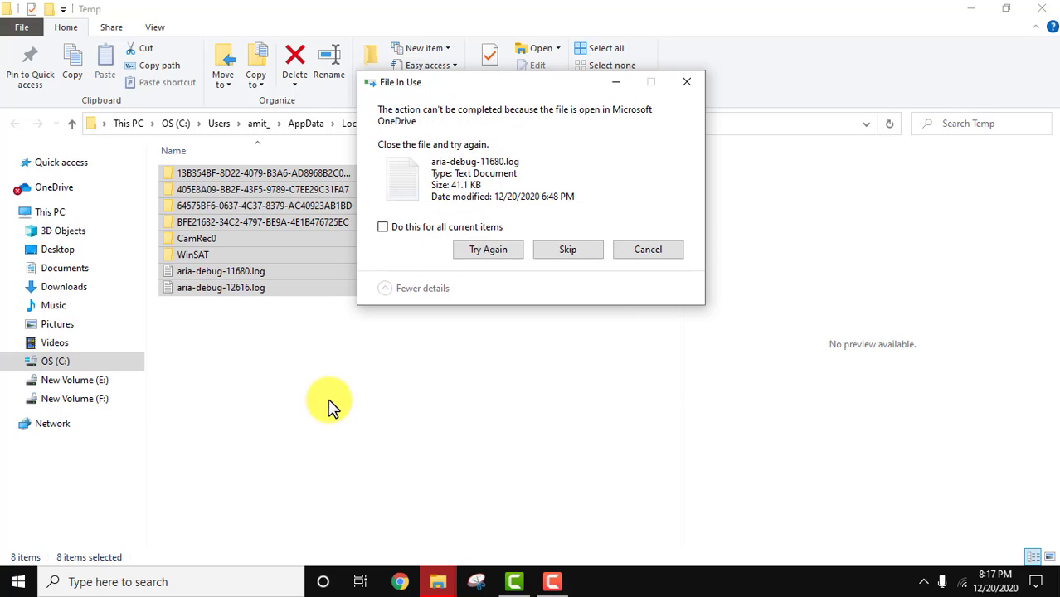
left_click(381, 225)
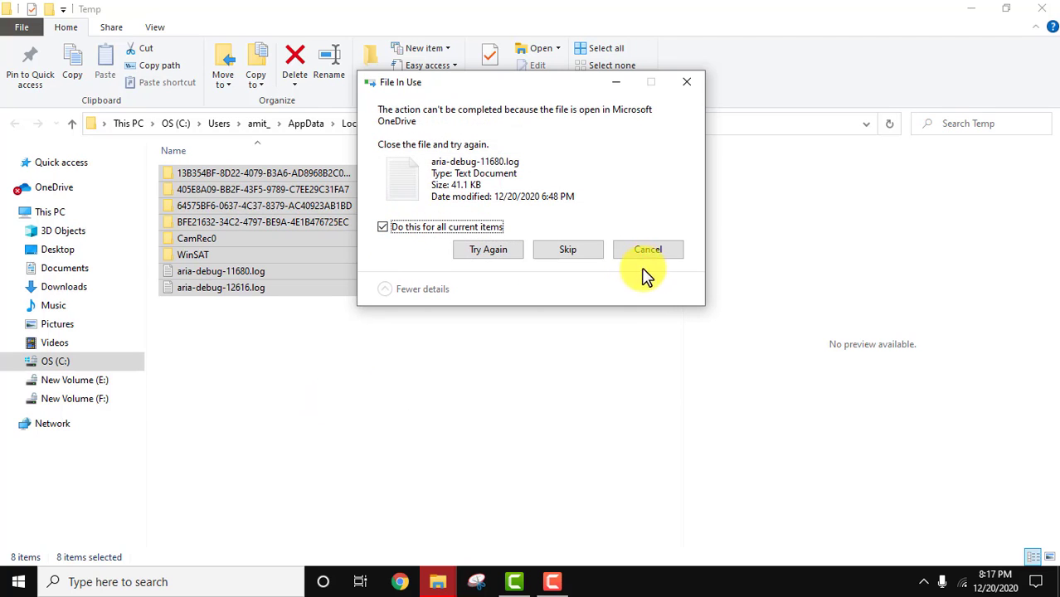
left_click(567, 249)
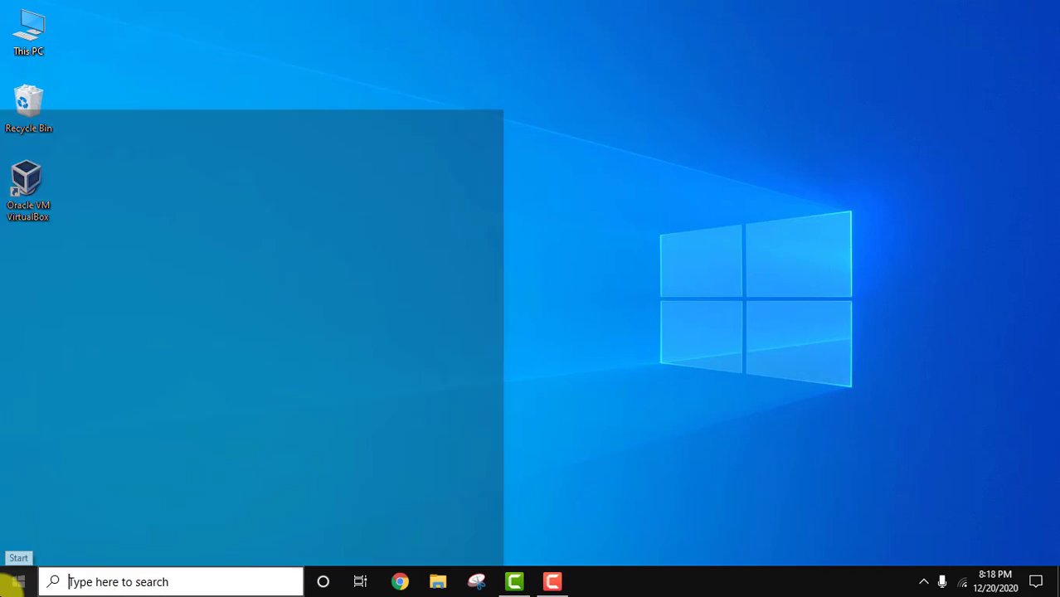
- Launch Run from Start and use it to open the prefetch folder
type("run")
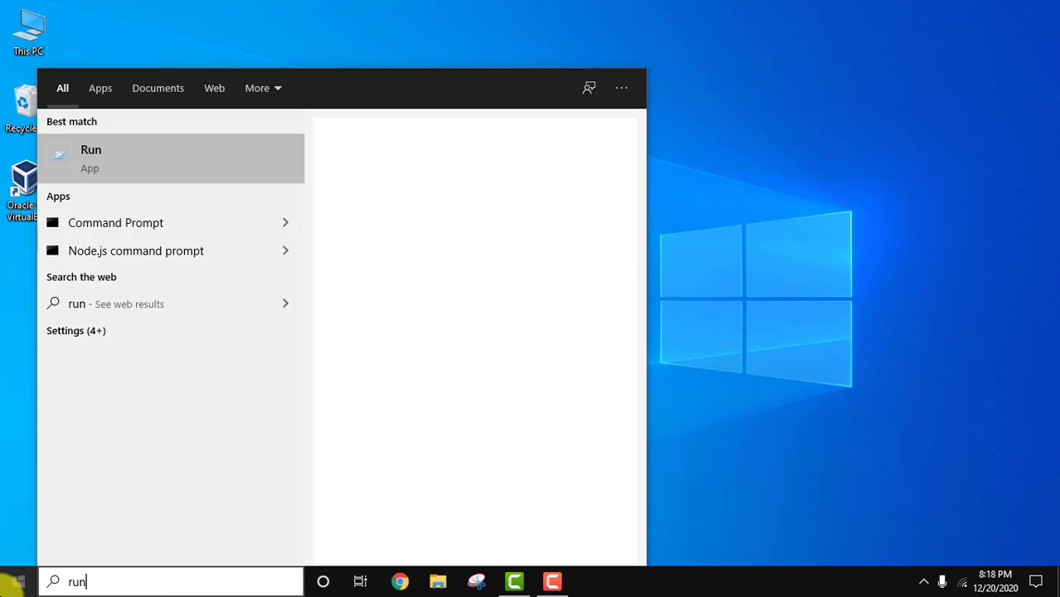
left_click(90, 157)
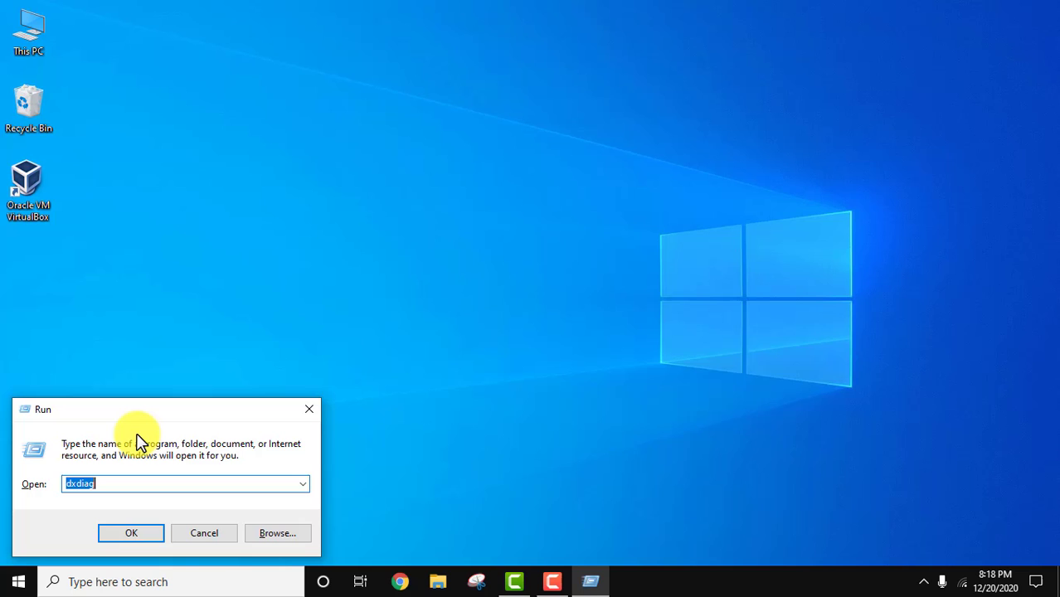
type("prefetch")
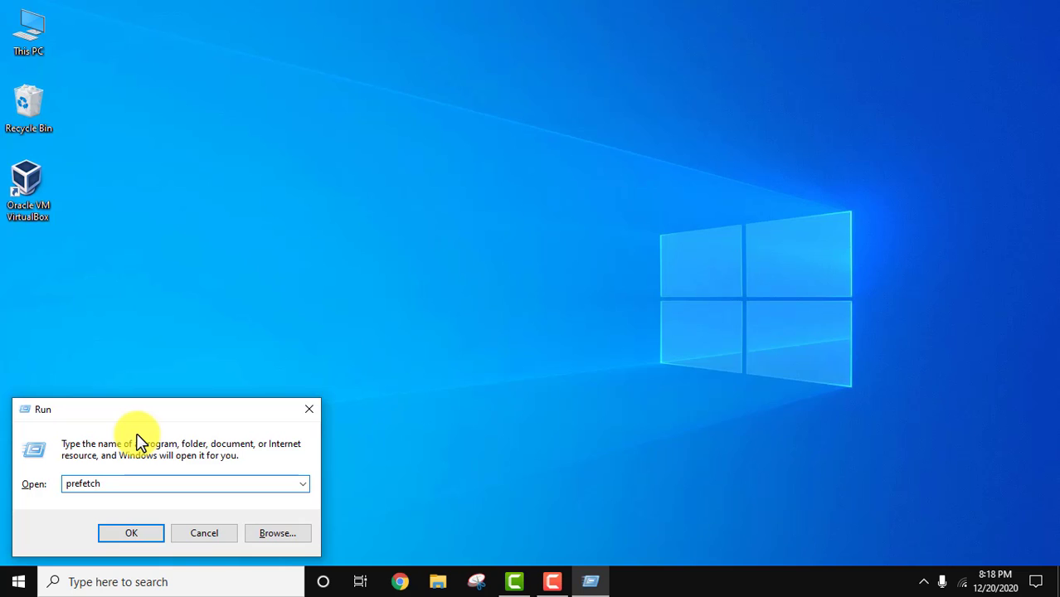
left_click(129, 532)
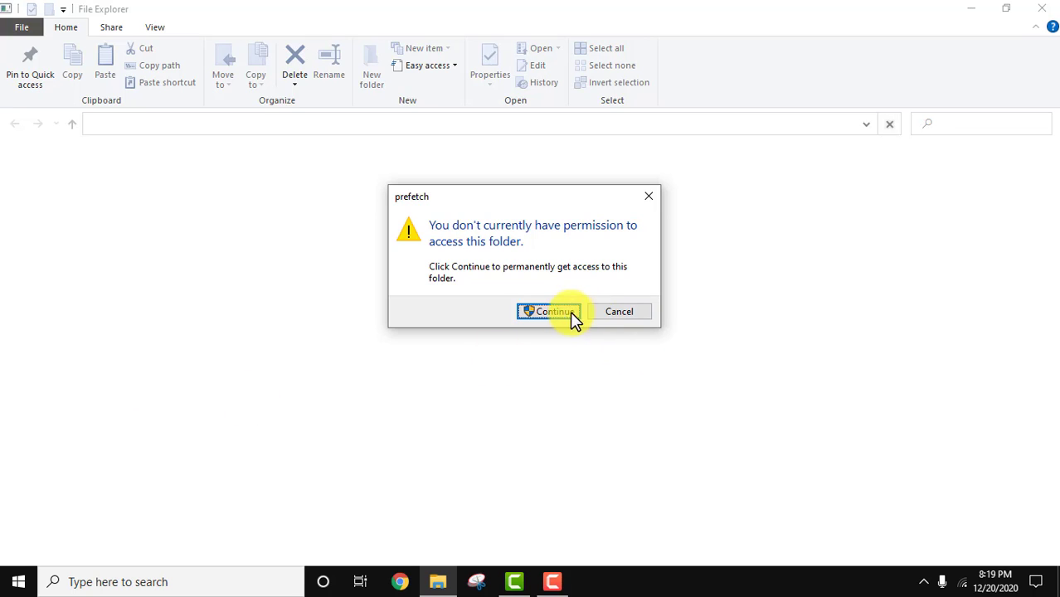
- Grant access to Prefetch and delete all its files, skipping the one held by SysMain
left_click(550, 311)
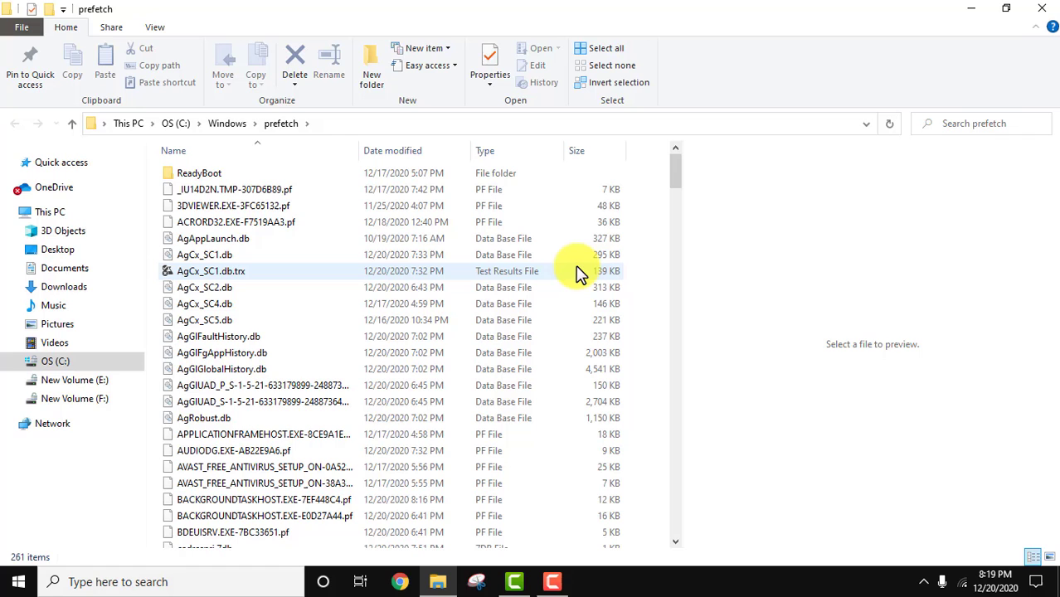
left_click(210, 272)
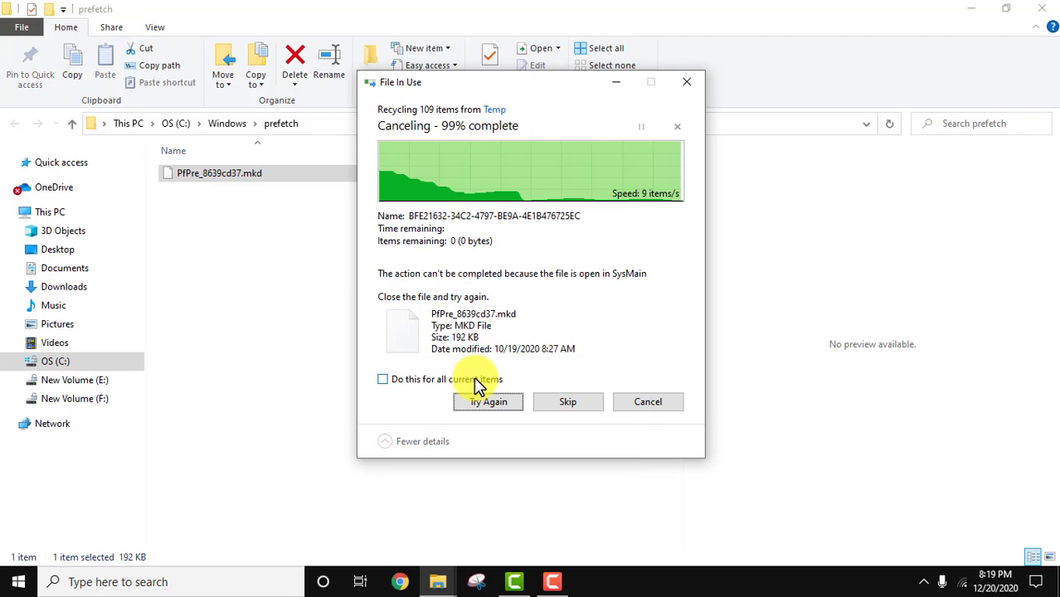
left_click(381, 378)
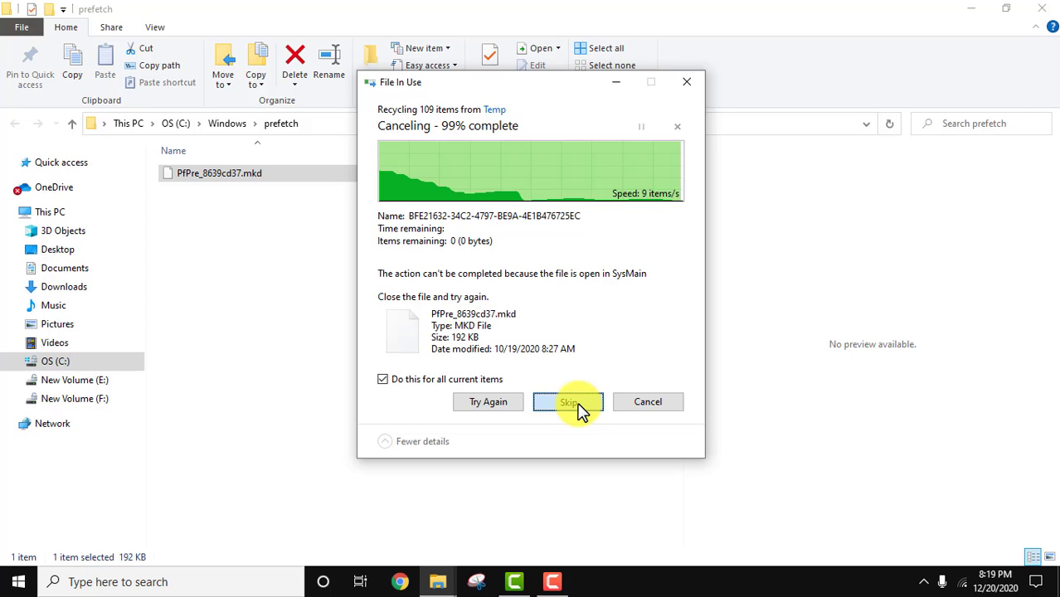
left_click(567, 402)
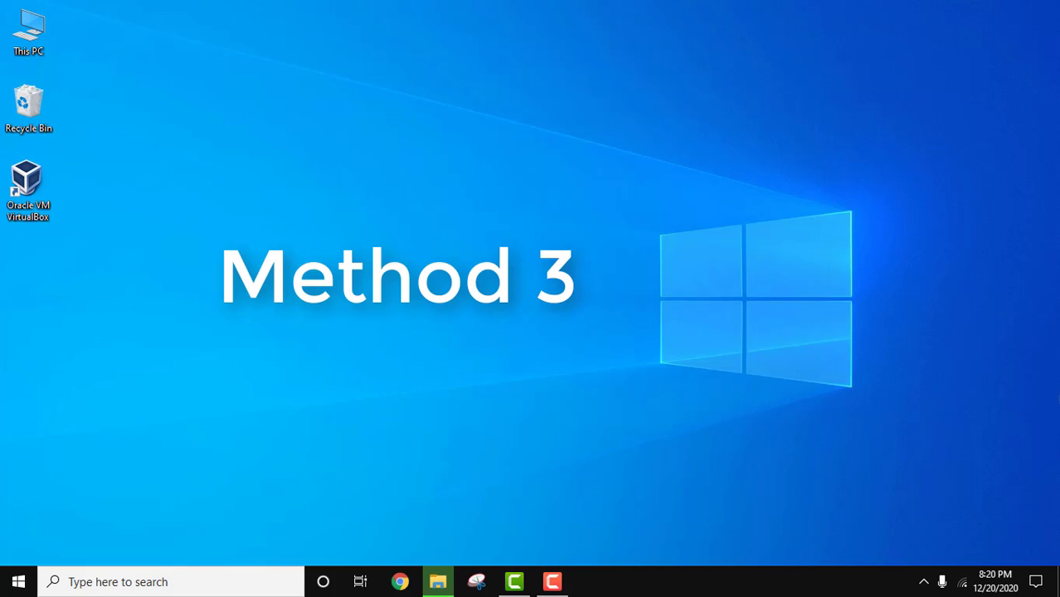
- Launch Run from Start and use it to open the Windows Temp folder
left_click(18, 580)
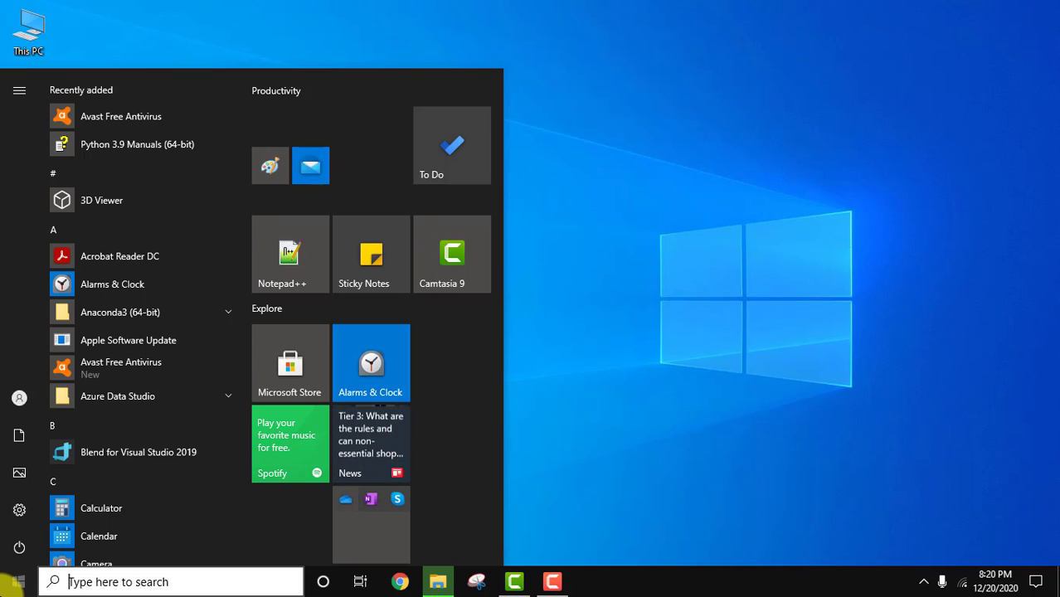
type("run")
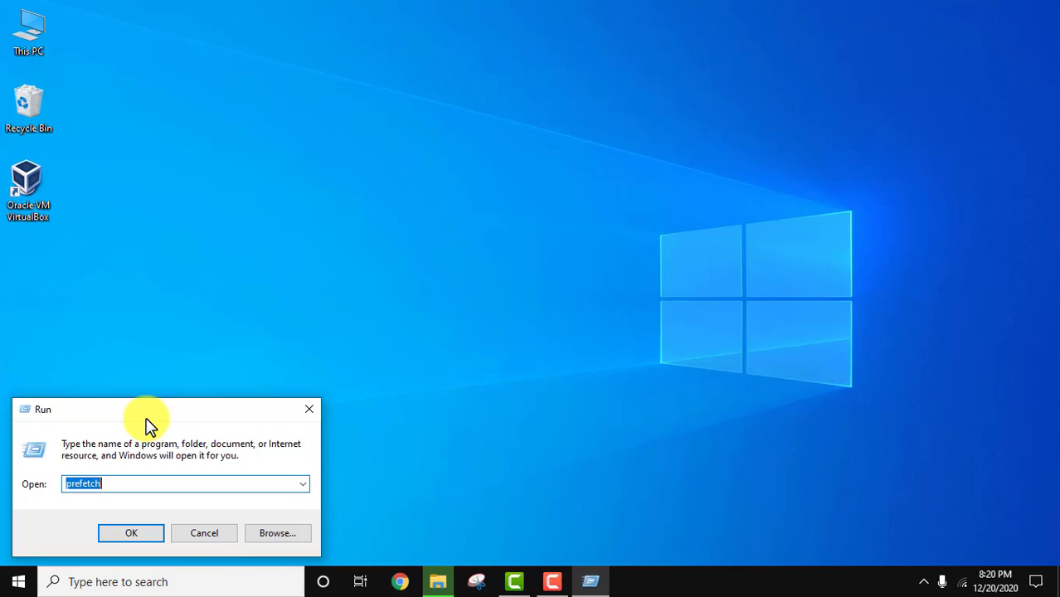
type("temp")
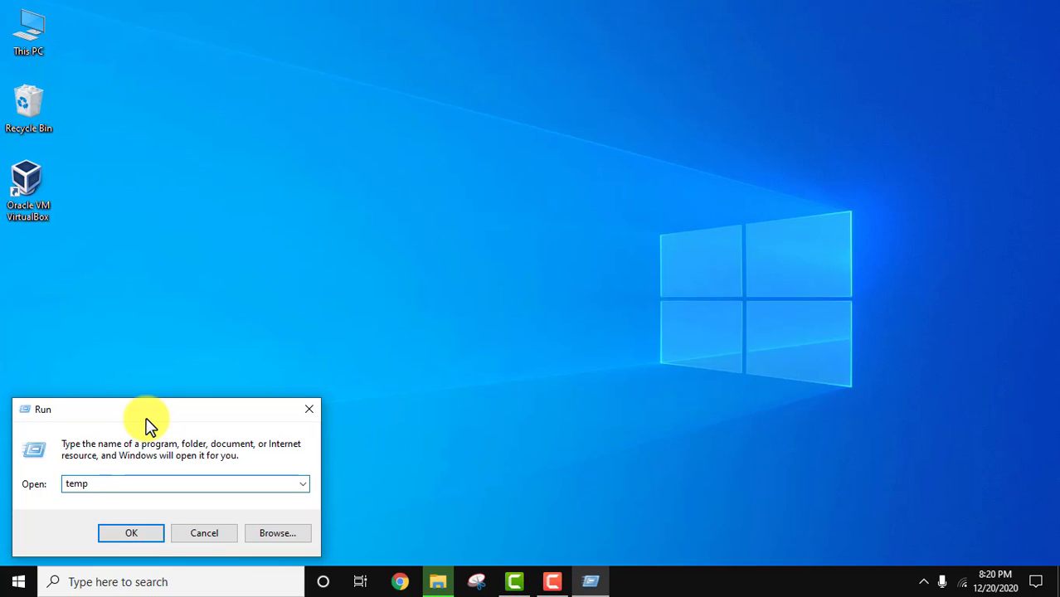
left_click(130, 533)
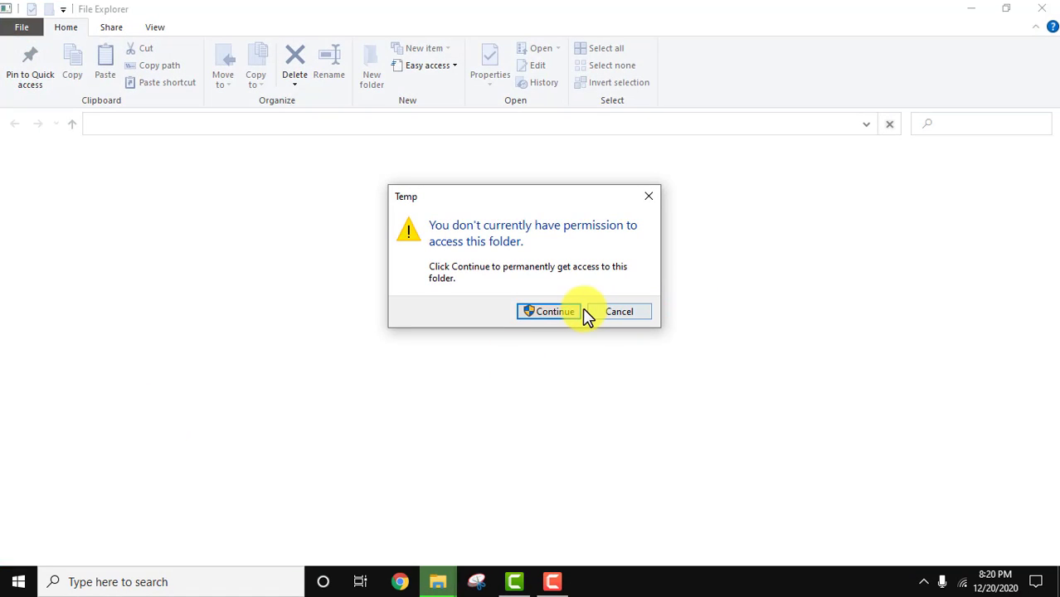
- Grant access to Windows Temp and delete all 215 items with administrator permission
left_click(549, 312)
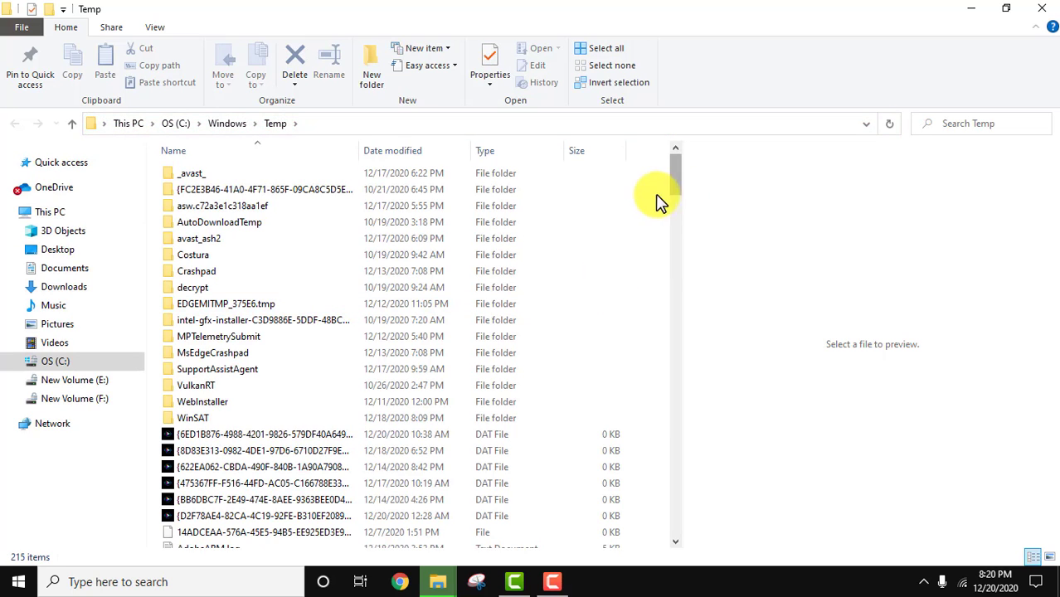
mouse_move(677, 181)
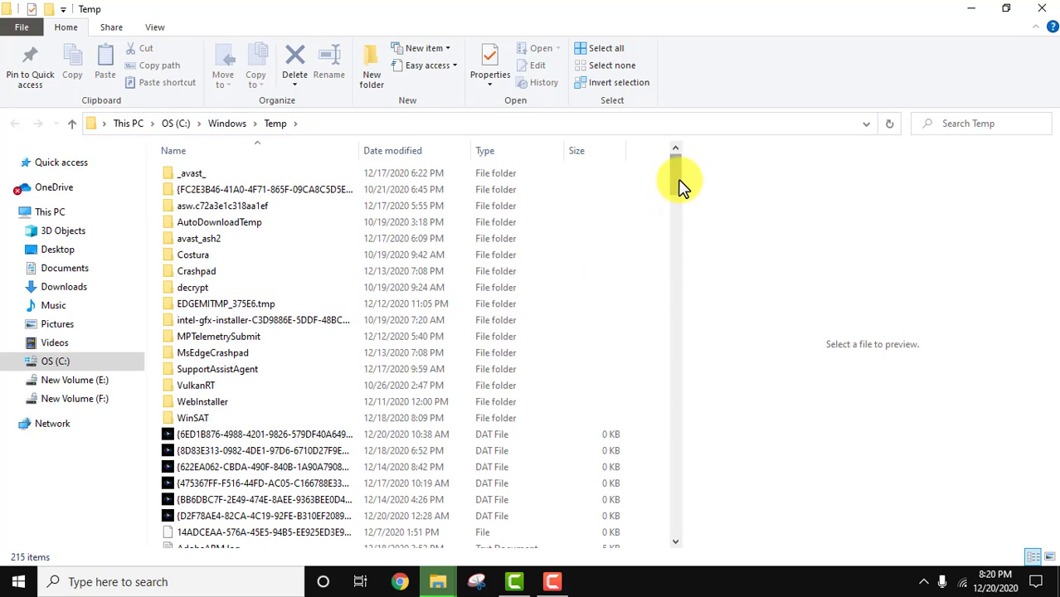
mouse_move(472, 320)
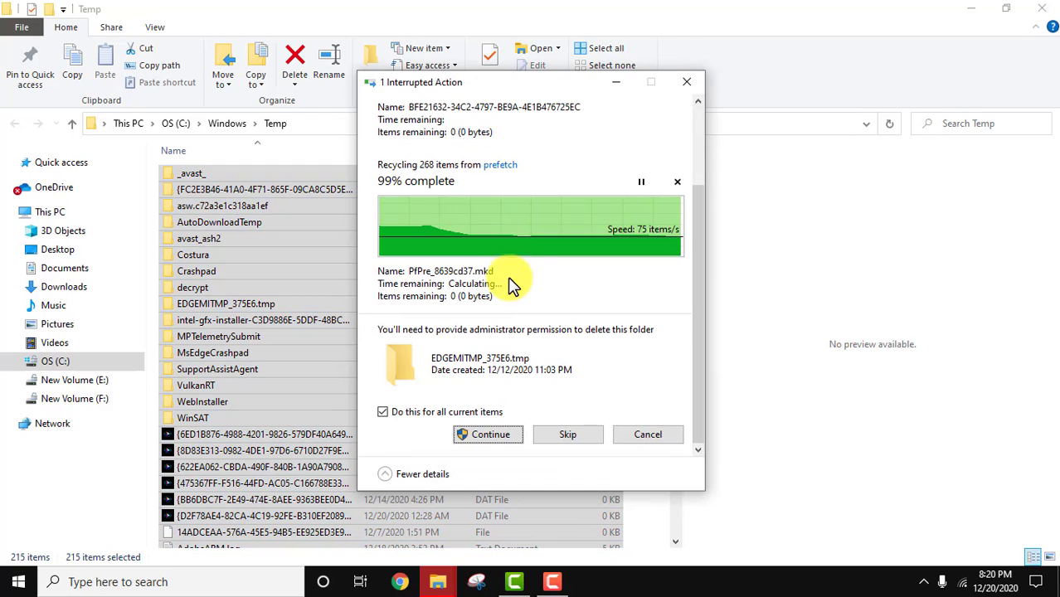
left_click(488, 435)
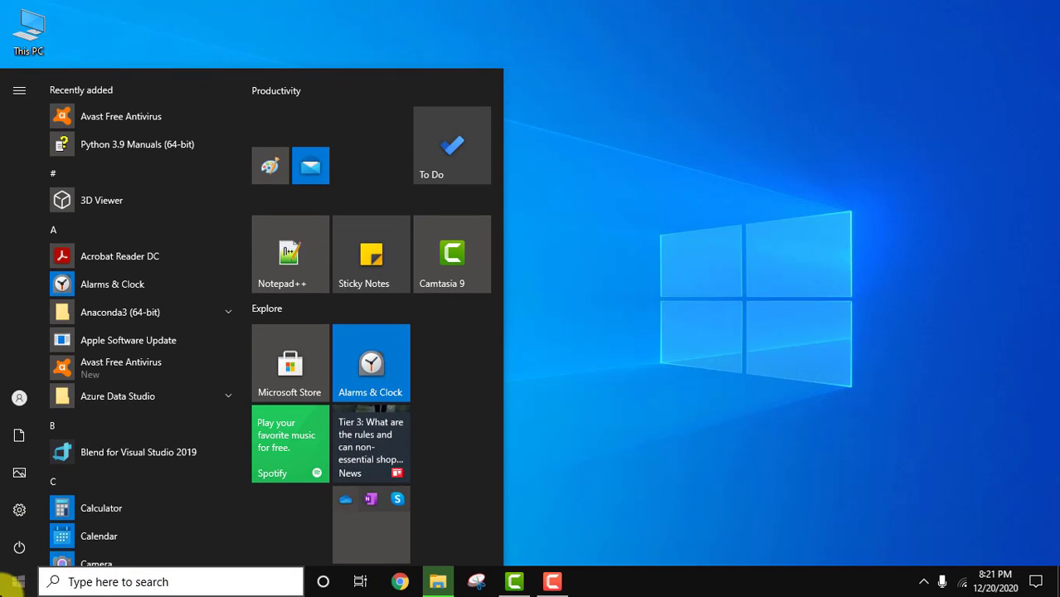
- Search 'restore point' in Start and open the Create a restore point settings
type("restore p")
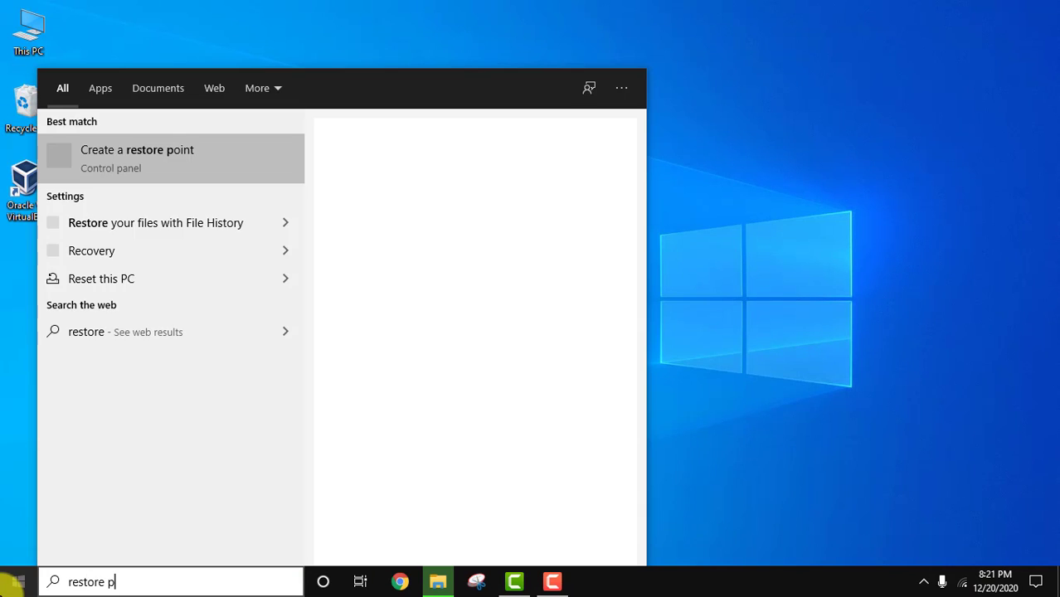
type("oint")
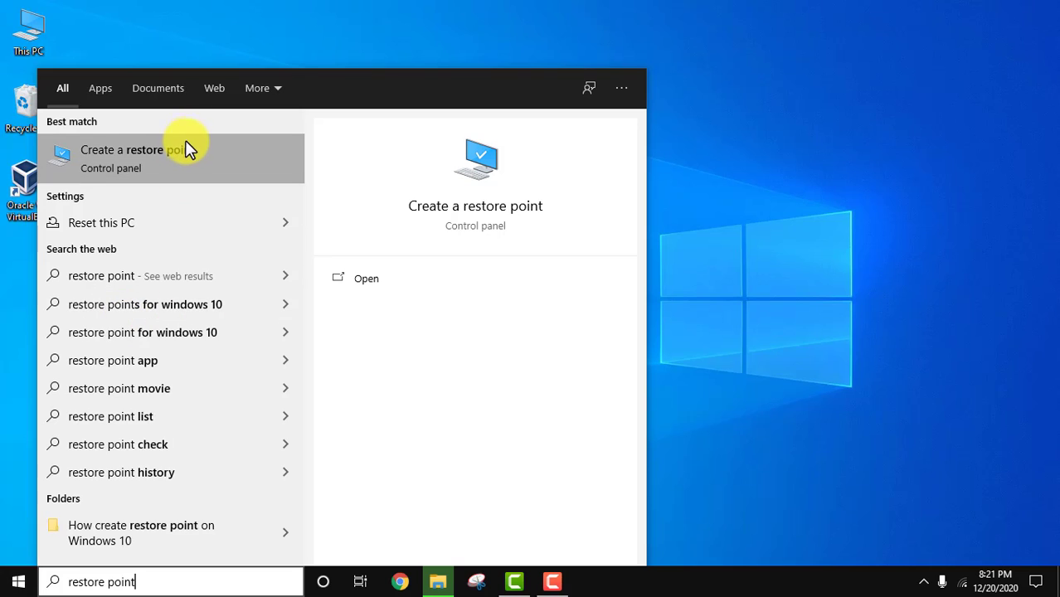
left_click(149, 157)
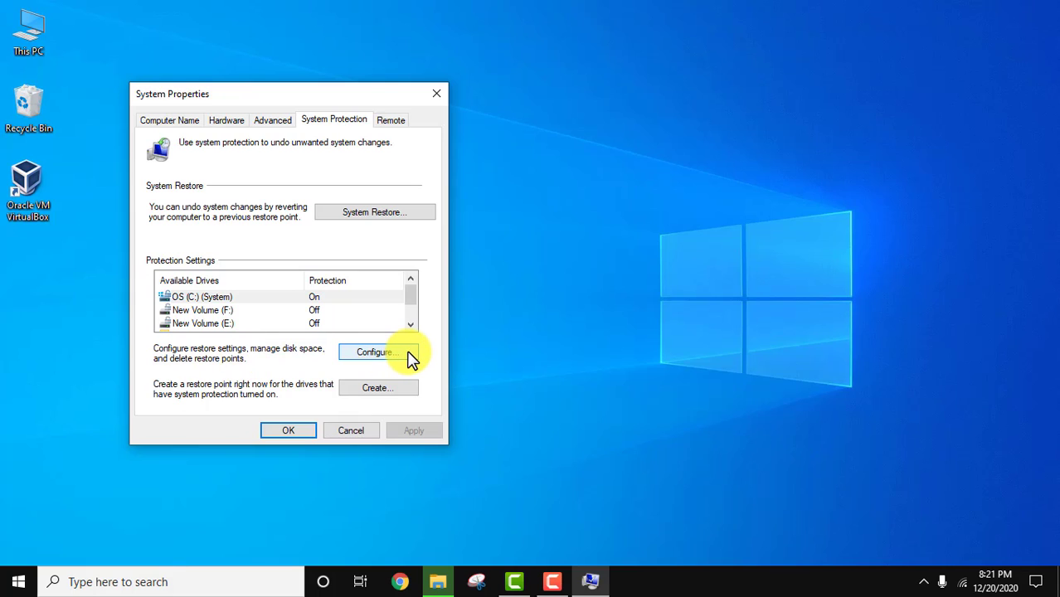
- Delete all restore points for drive C: via Configure, leaving 0 bytes usage, and close its settings
left_click(375, 352)
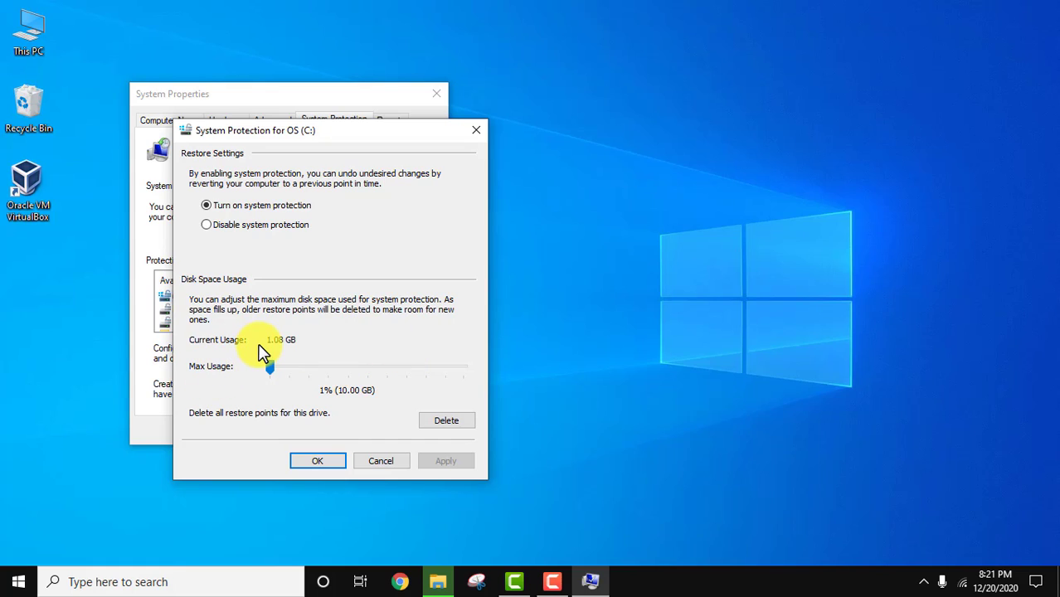
mouse_move(266, 351)
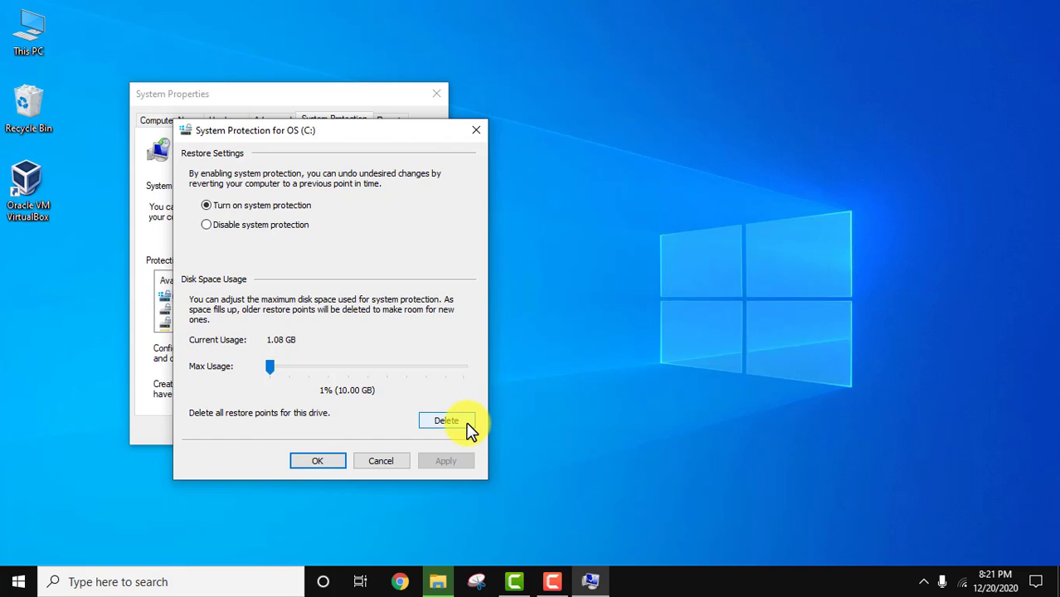
left_click(446, 420)
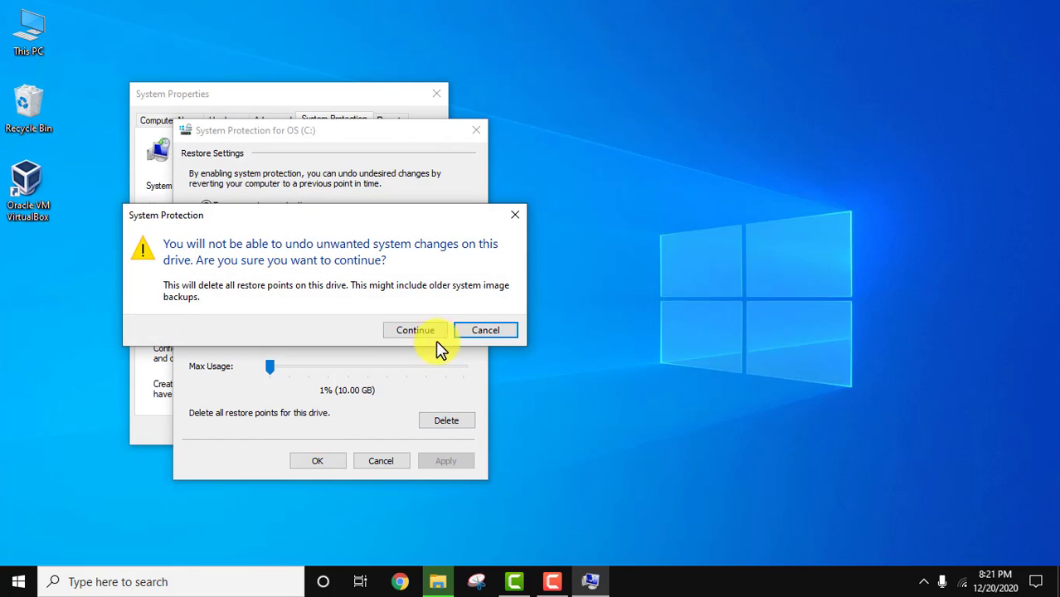
left_click(414, 328)
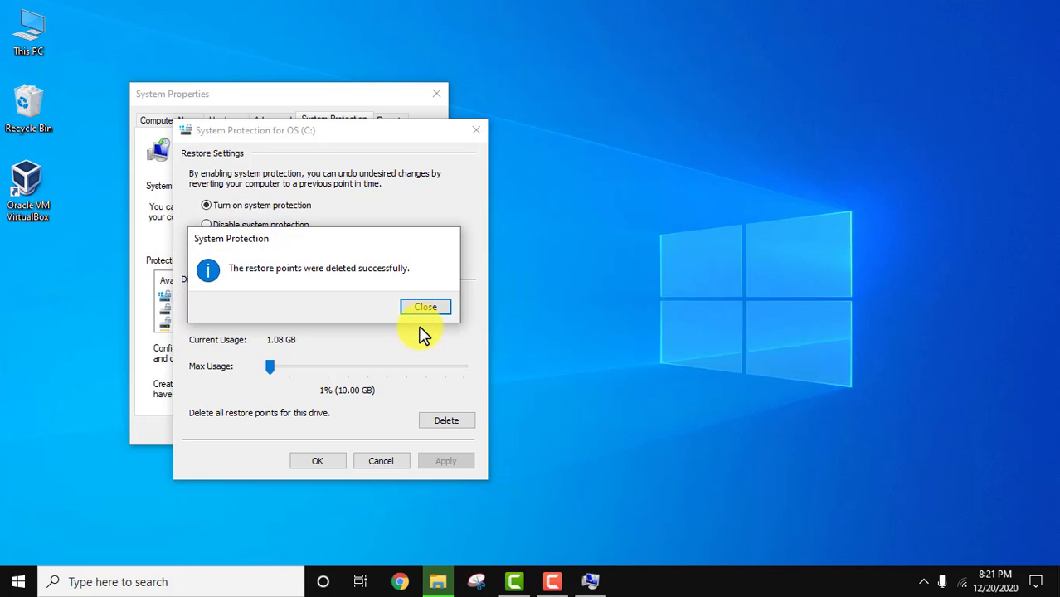
left_click(425, 307)
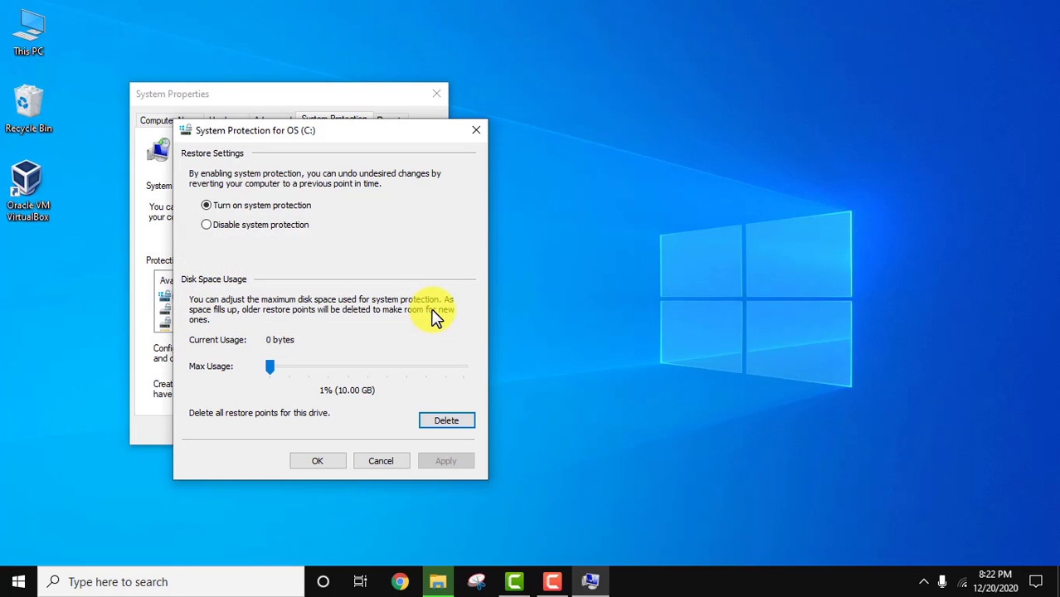
left_click(318, 461)
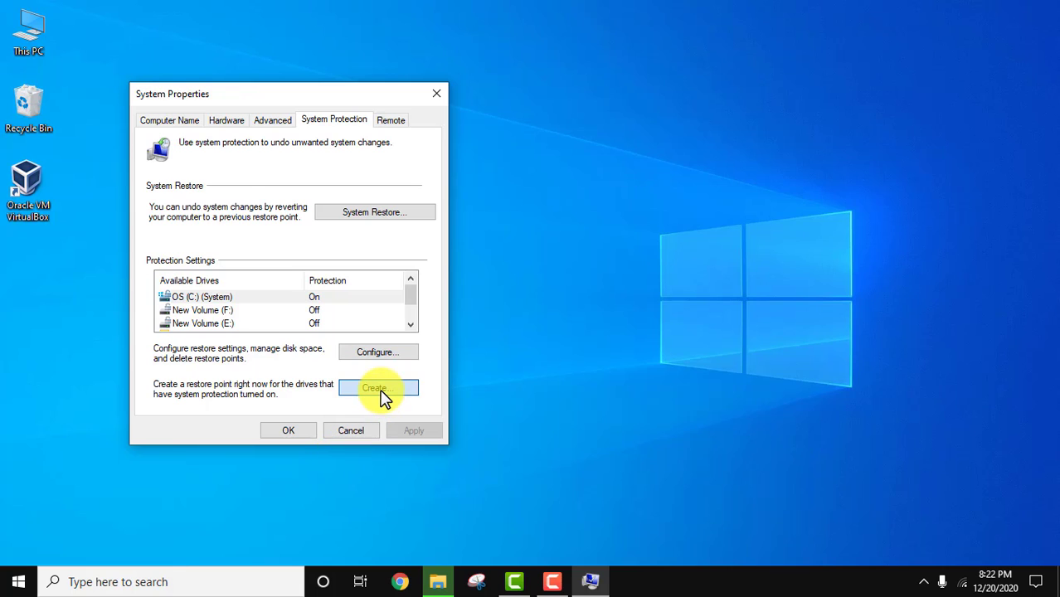
- Create a new restore point described as Dec20RestorePoint and dismiss the success message
left_click(376, 388)
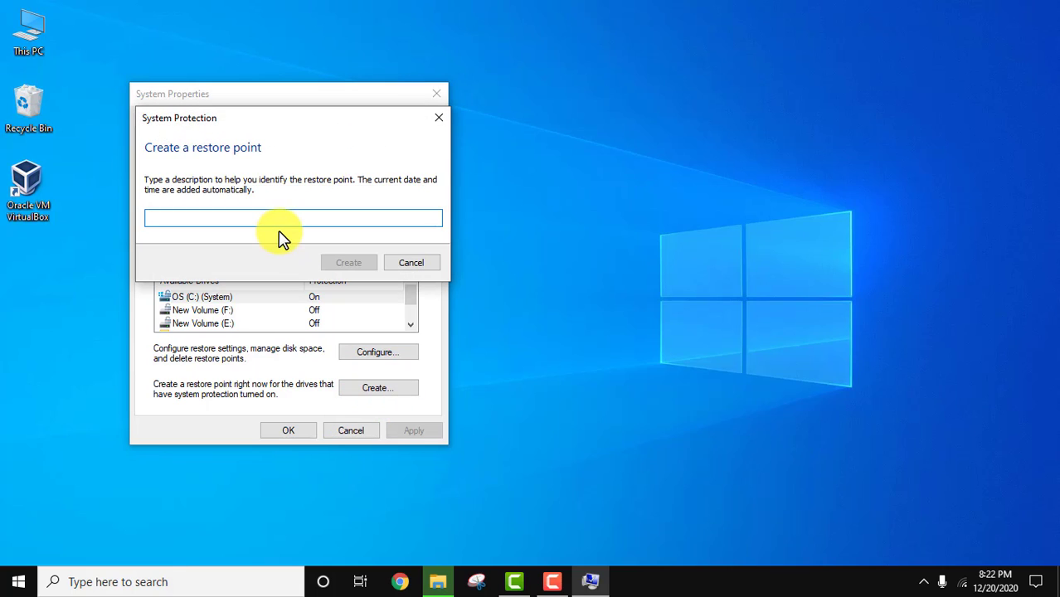
type("Dec")
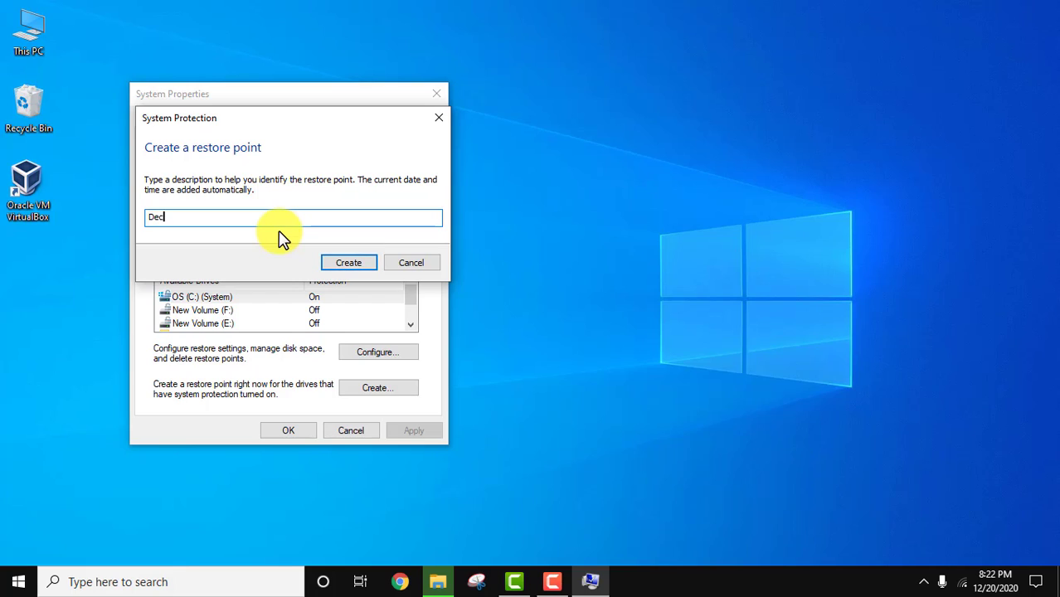
type("12R")
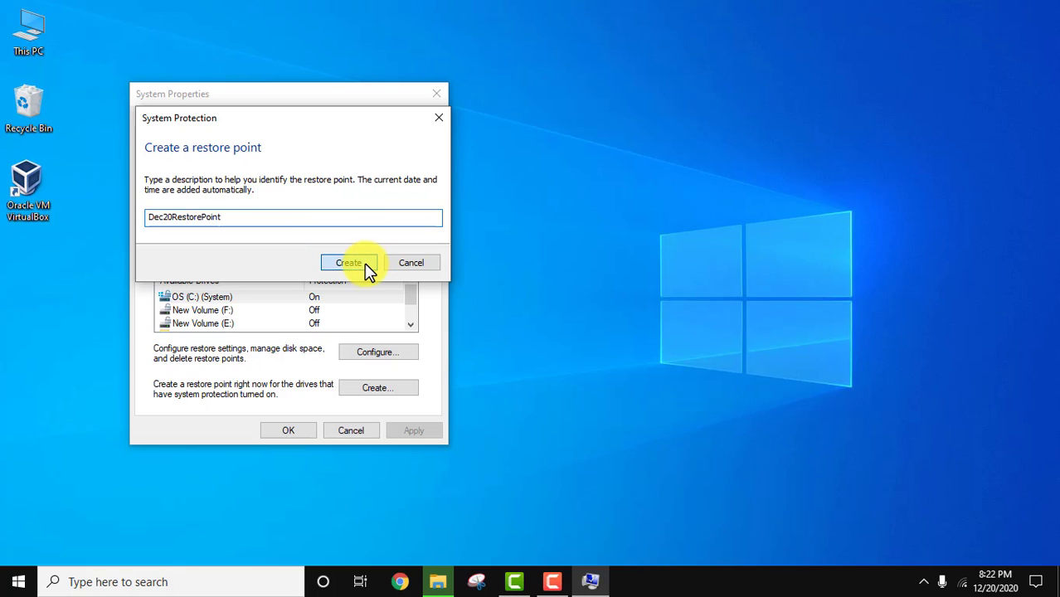
left_click(348, 262)
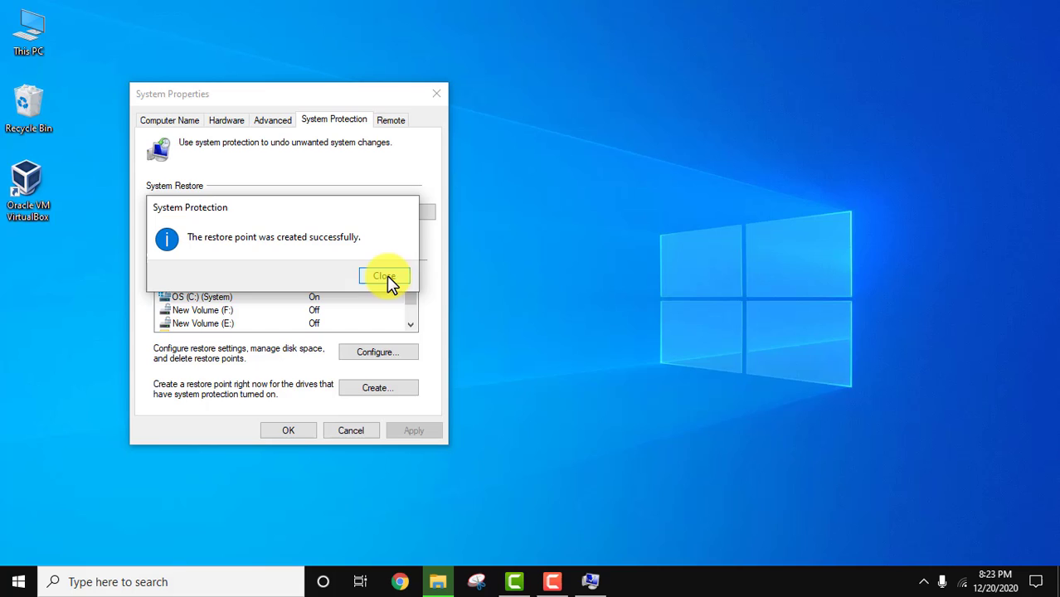
left_click(381, 275)
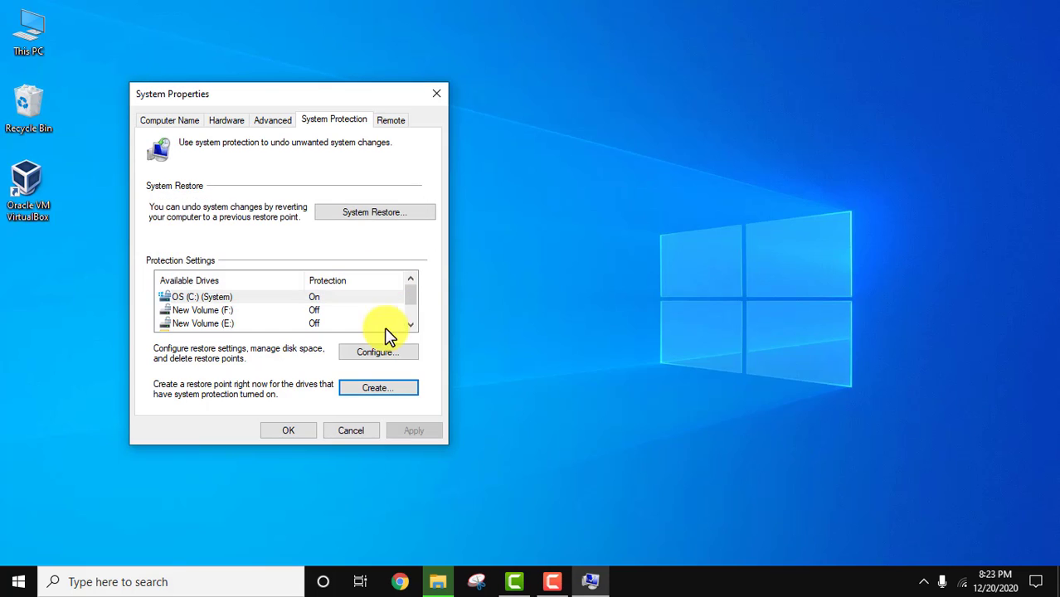
- Check drive C: restore point usage (16.27 MB) in Configure and close the settings
left_click(377, 351)
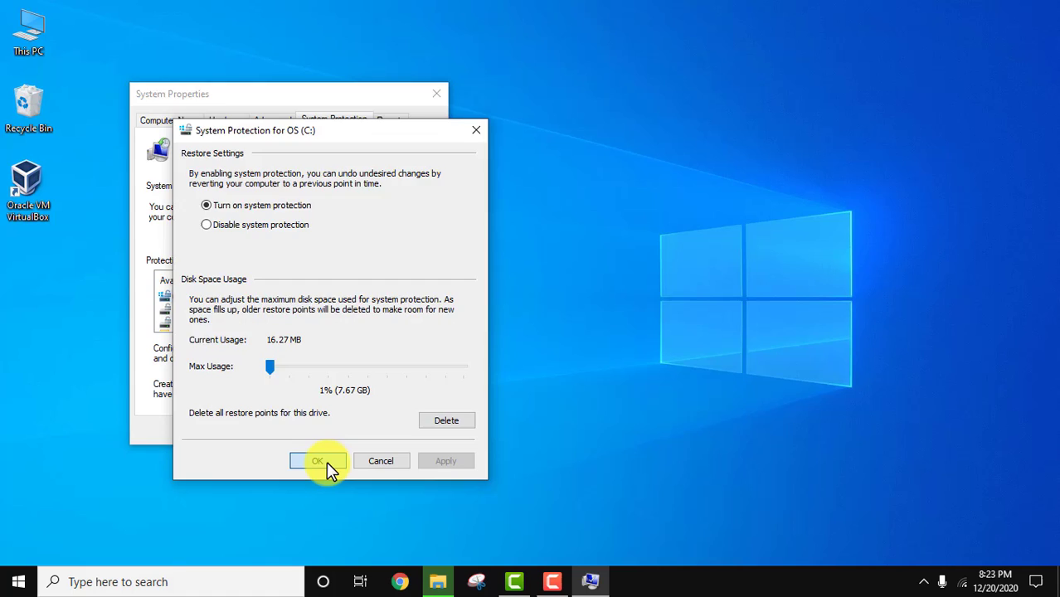
left_click(318, 461)
type("disk cleanup")
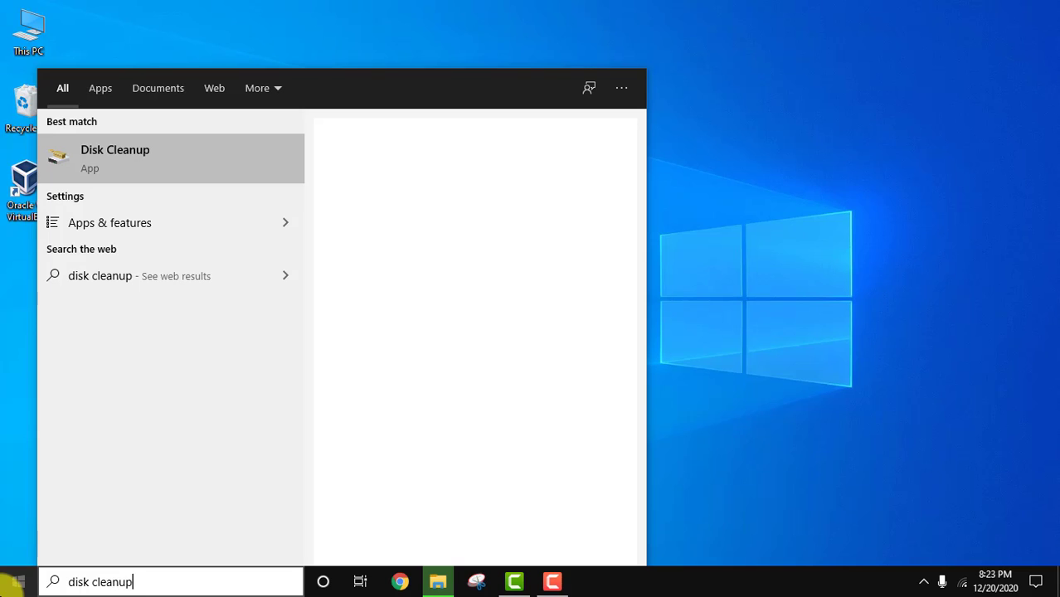
- Launch Disk Cleanup and confirm OS (C:), scanning up to 1.55 GB of files to delete
left_click(115, 158)
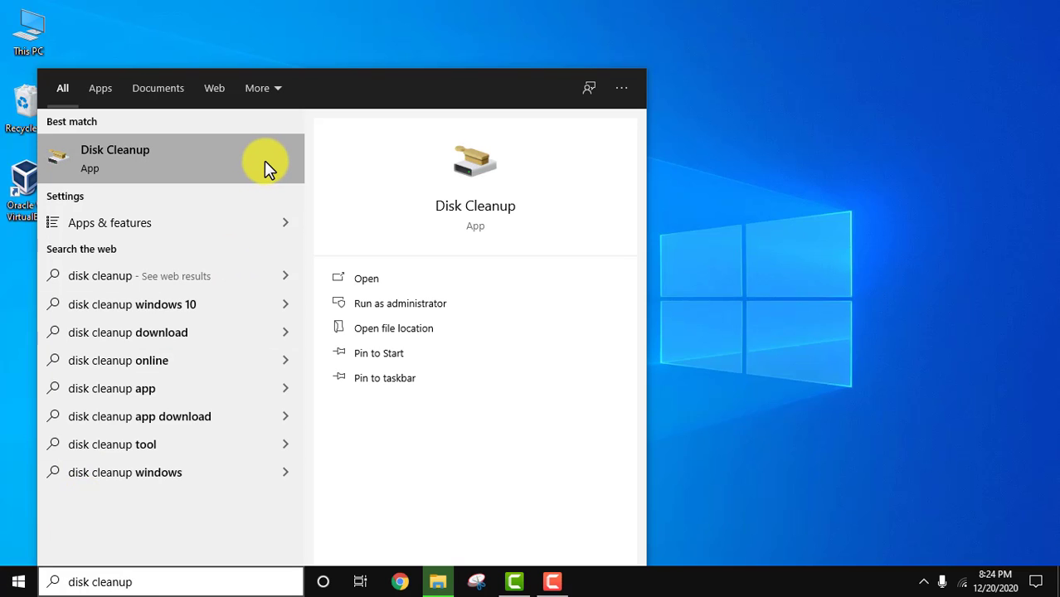
left_click(115, 157)
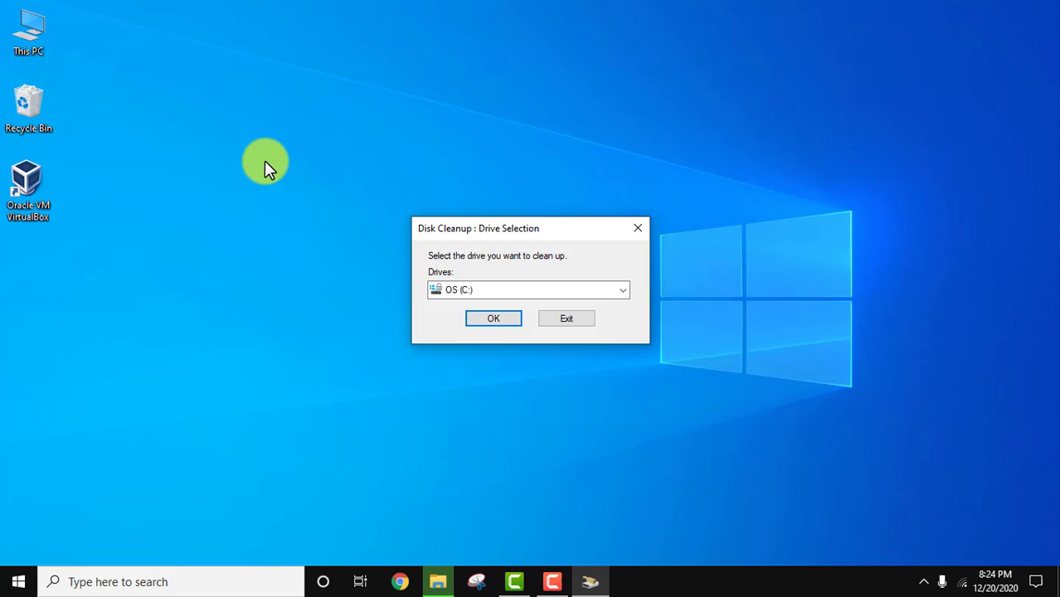
left_click(492, 318)
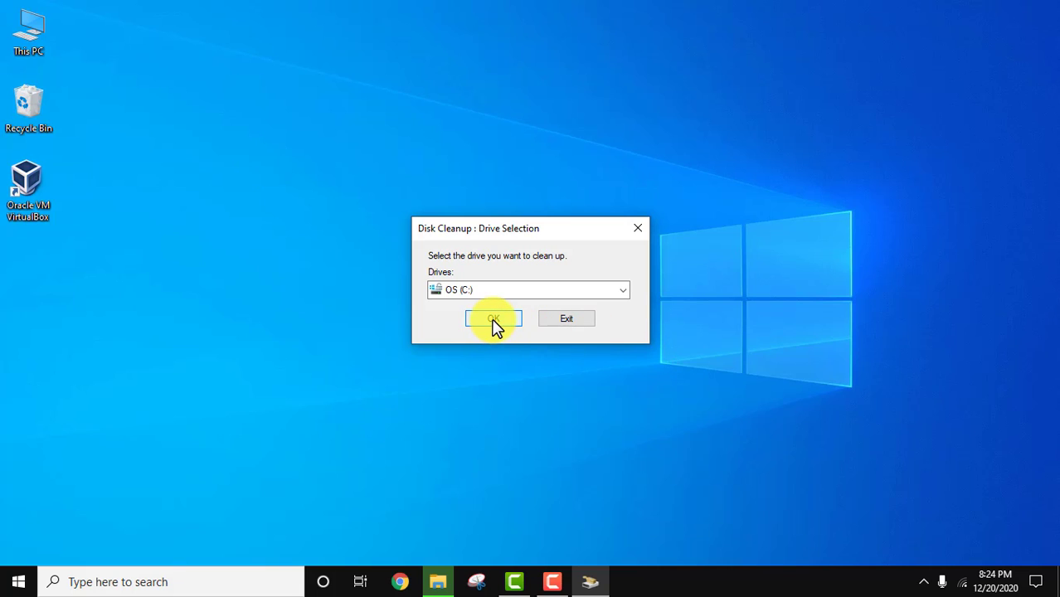
left_click(494, 318)
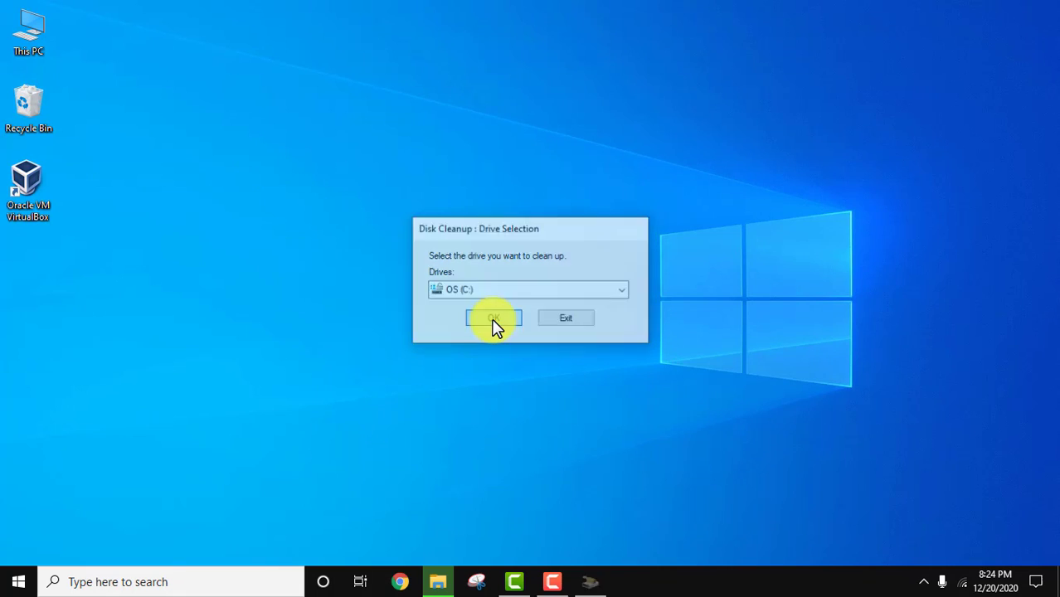
left_click(494, 319)
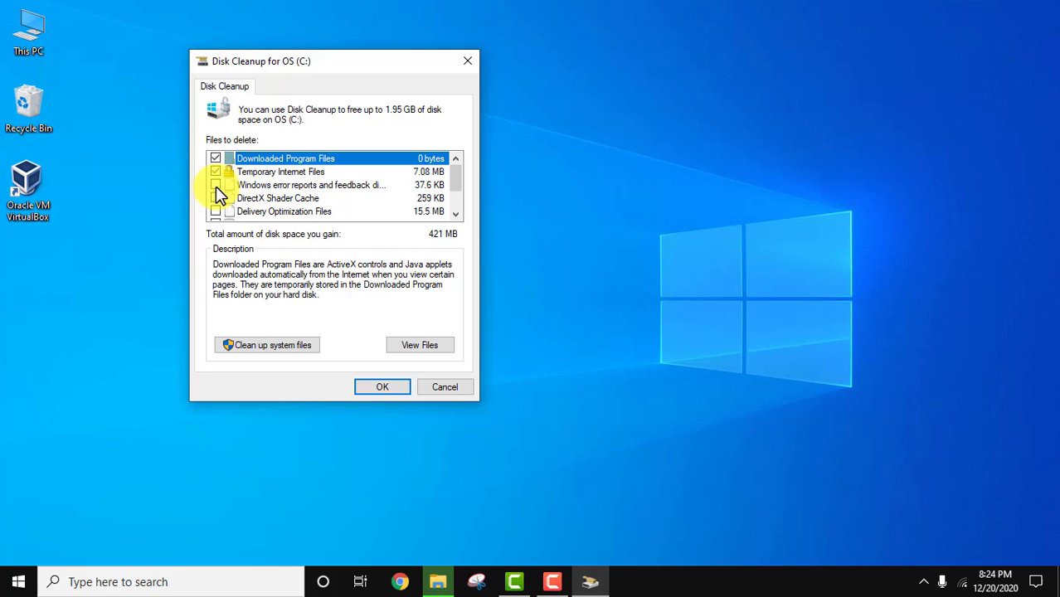
- Tick Windows error reports, Recycle Bin and Temporary files, raising space to gain to 1.93 GB
left_click(216, 184)
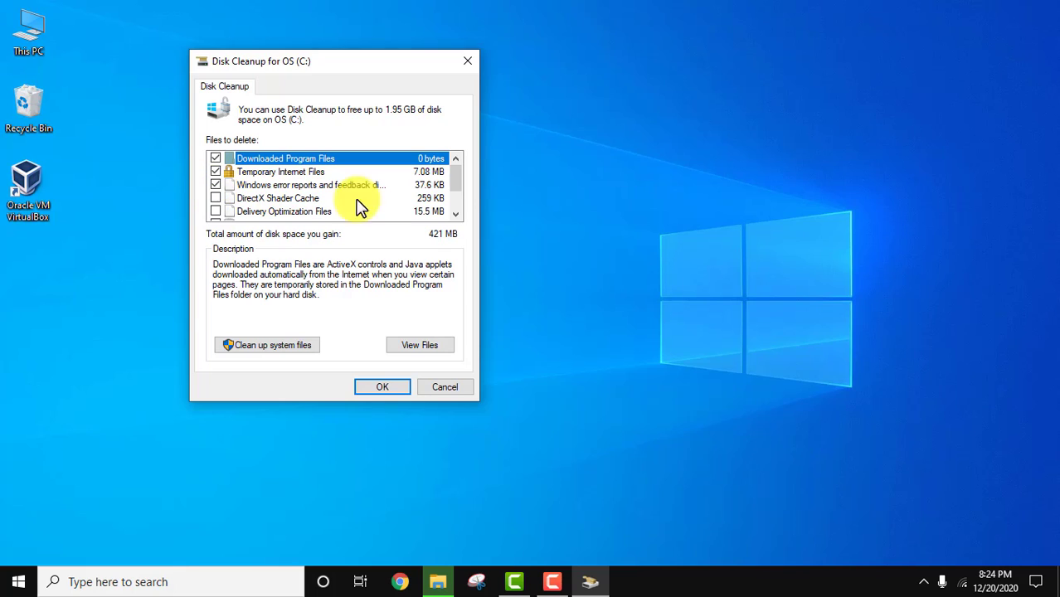
scroll("down", 3)
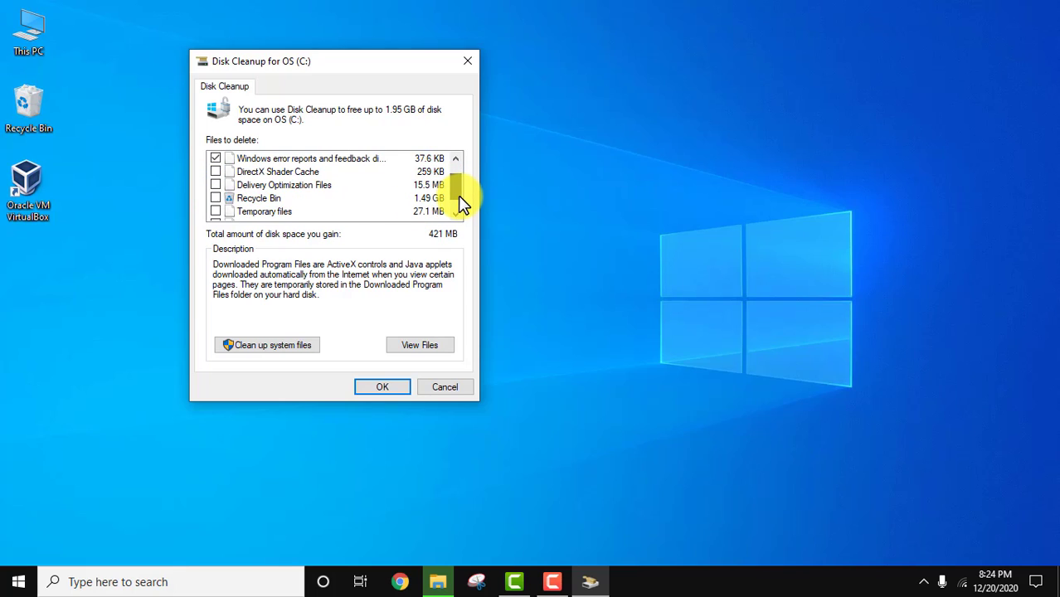
left_click(216, 197)
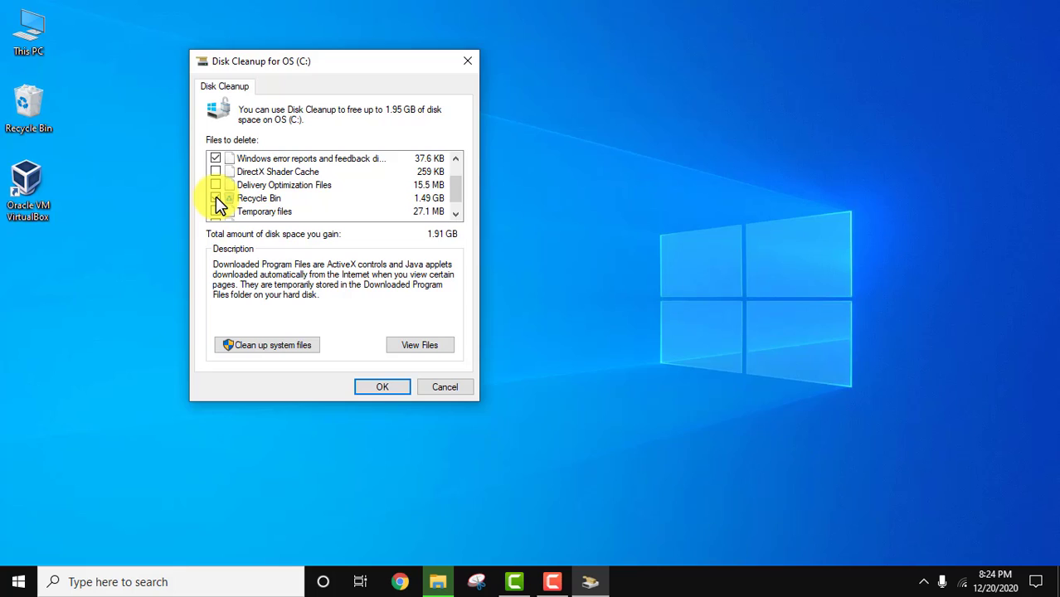
left_click(217, 199)
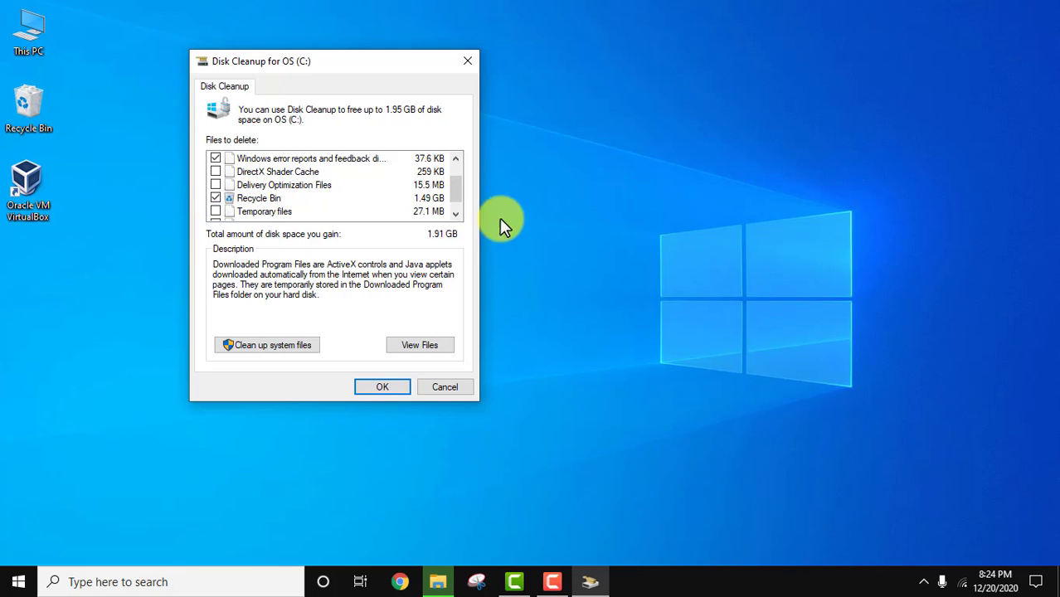
left_click(215, 212)
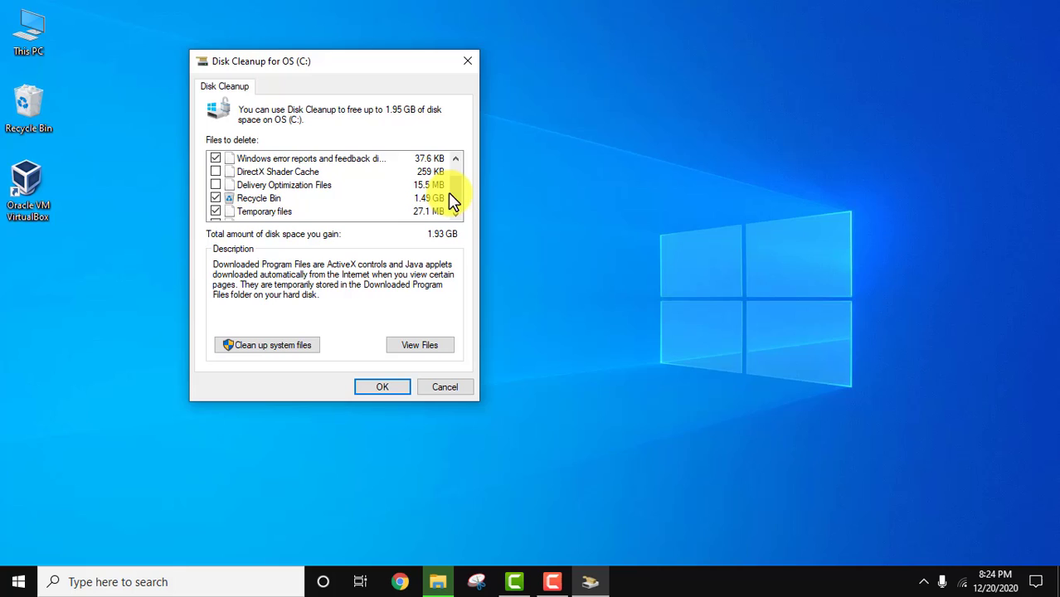
scroll("down", 3)
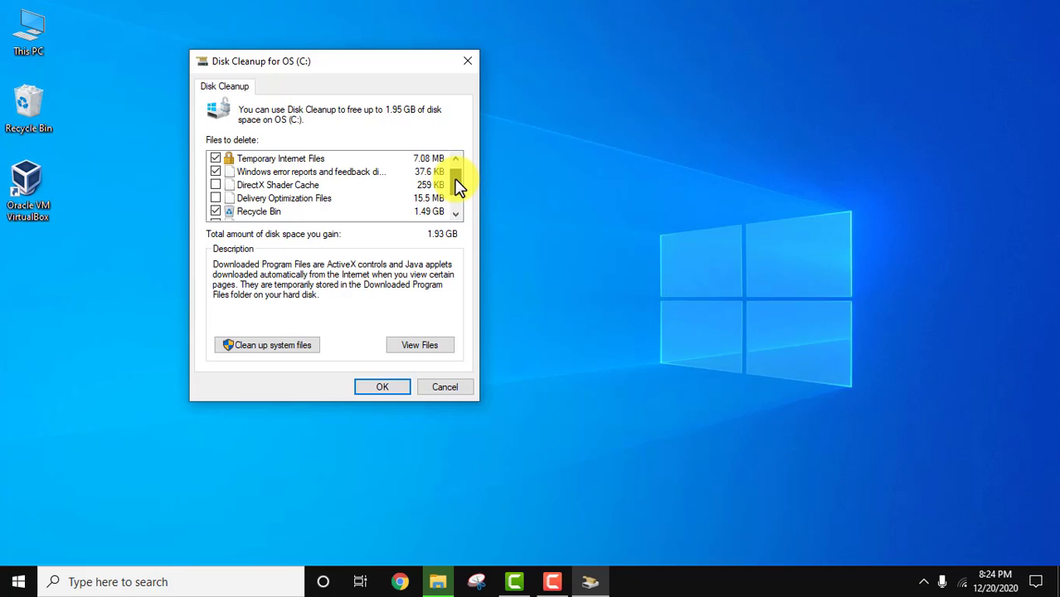
mouse_move(406, 123)
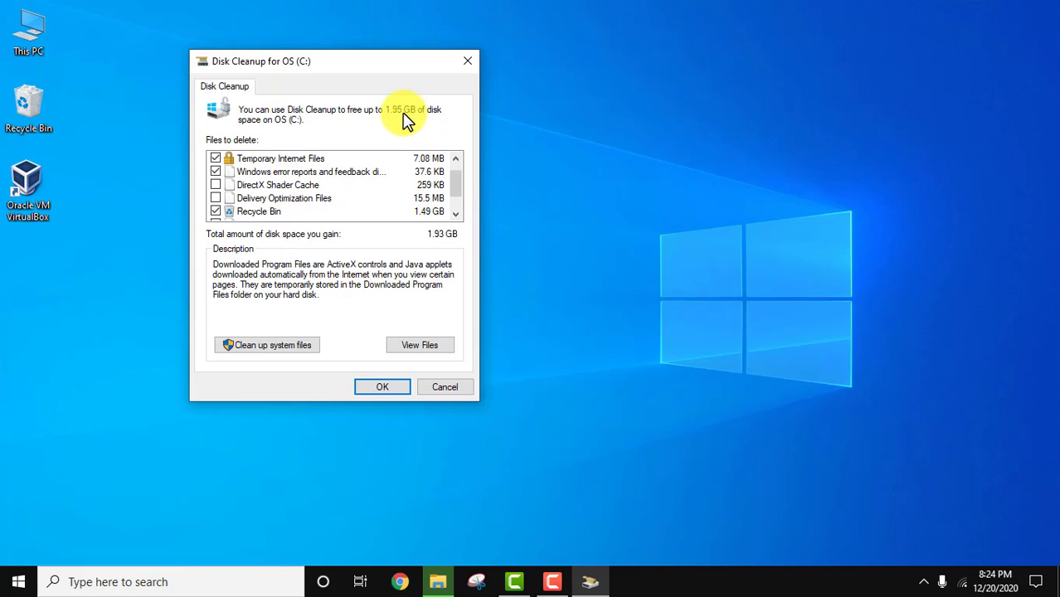